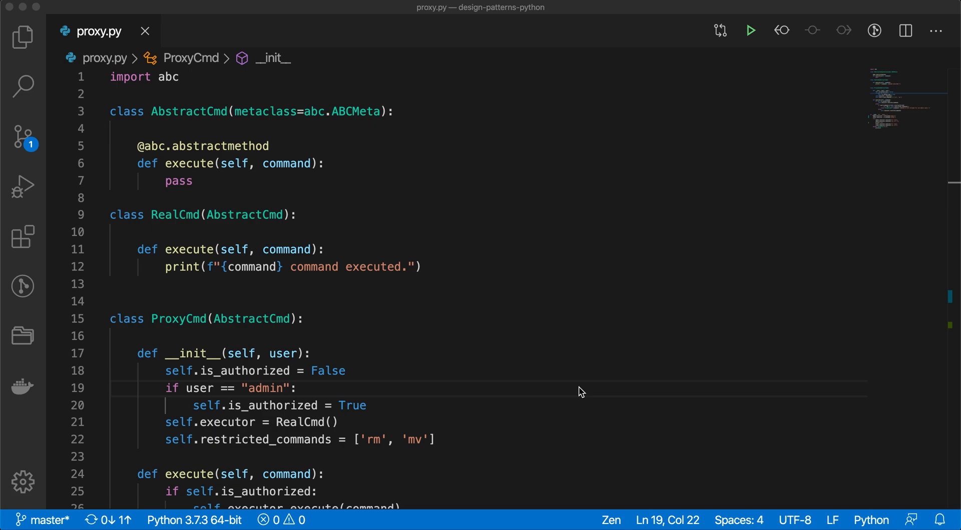
mouse_move(585, 337)
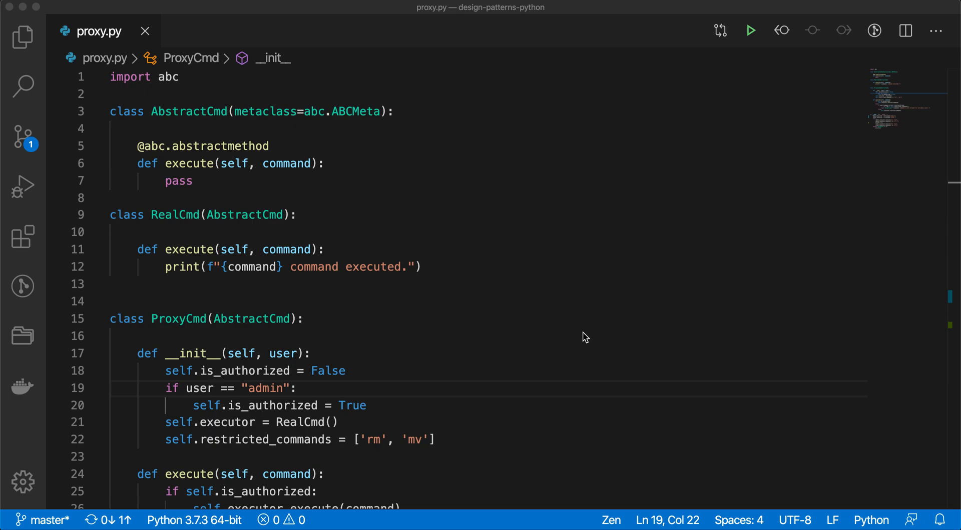
mouse_move(536, 319)
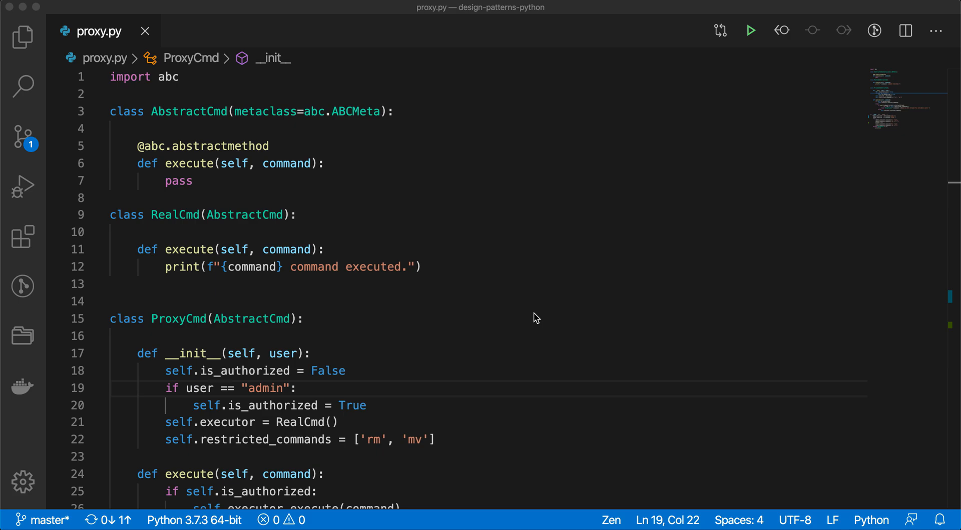
mouse_move(419, 262)
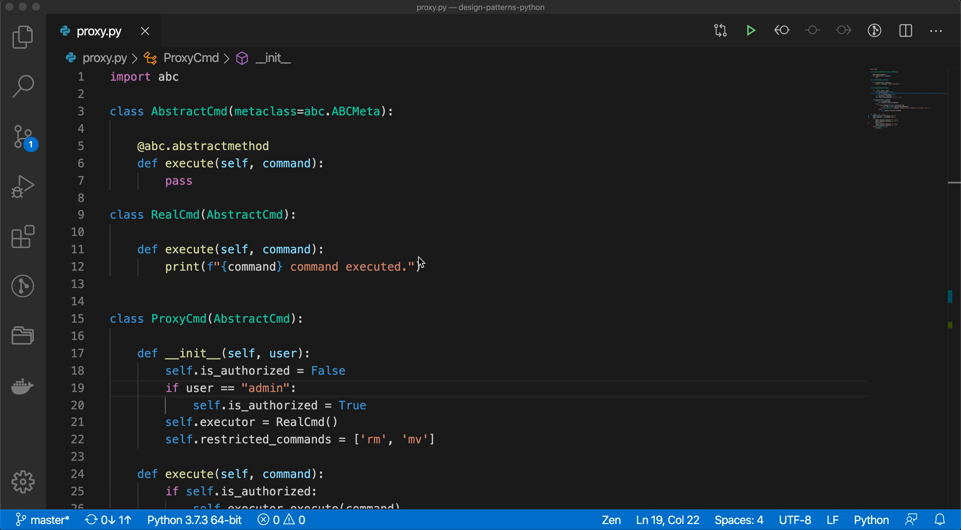
Review the abstract execute method and the RealCmd and ProxyCmd class definitions
double_click(189, 111)
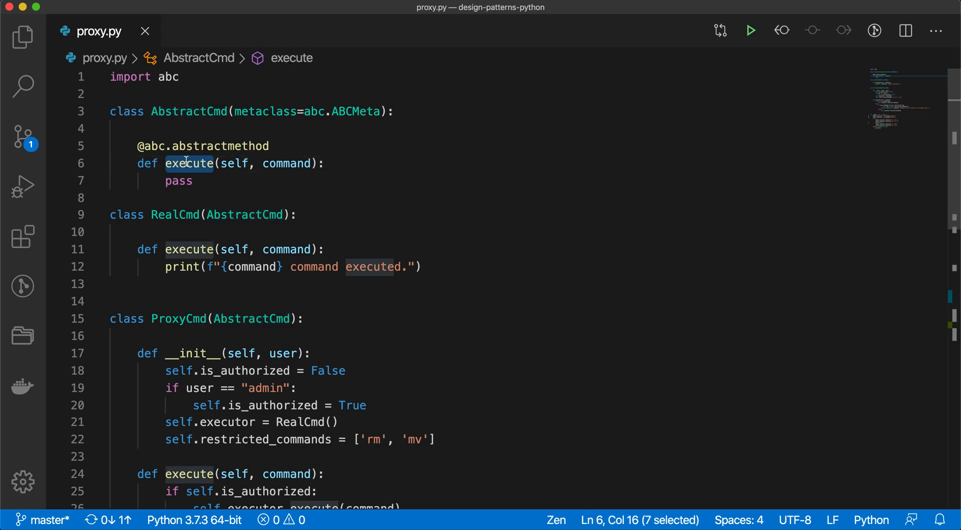
mouse_move(245, 222)
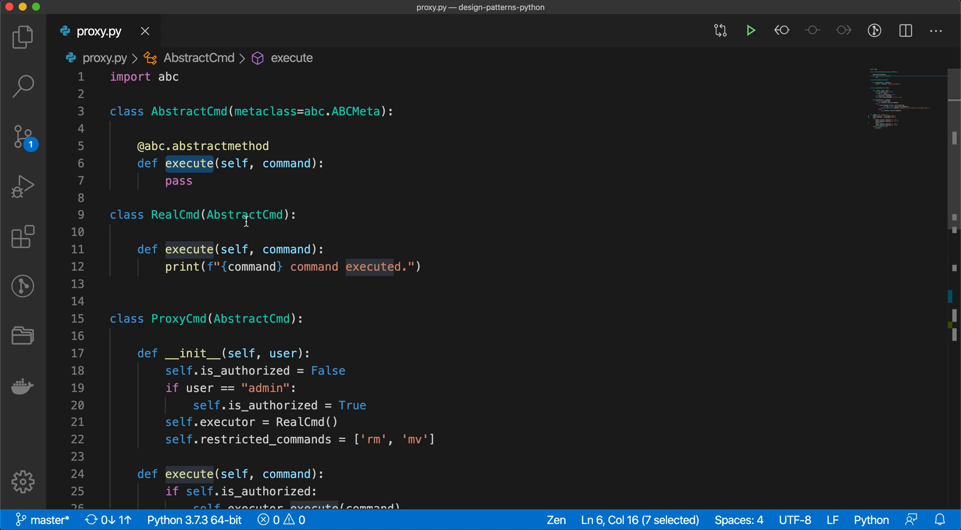
double_click(174, 216)
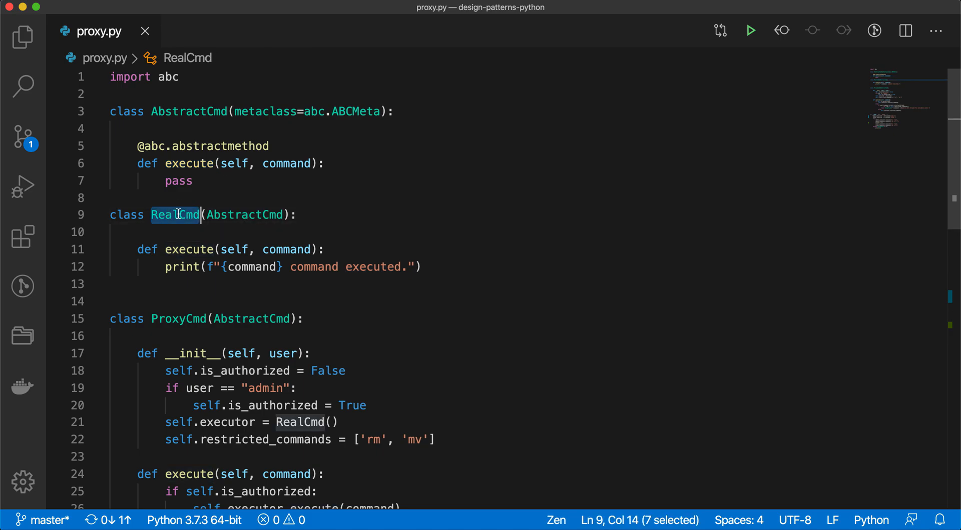
mouse_move(197, 301)
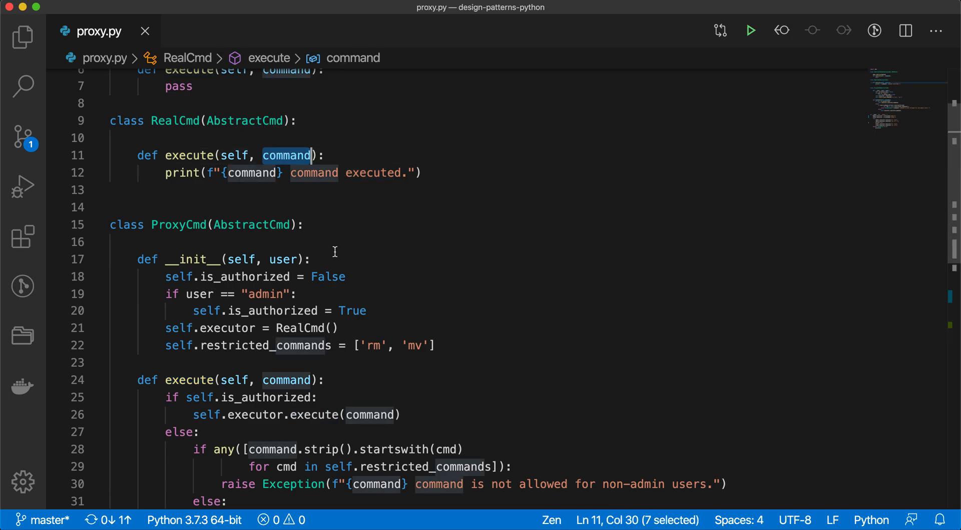
scroll(down, 3)
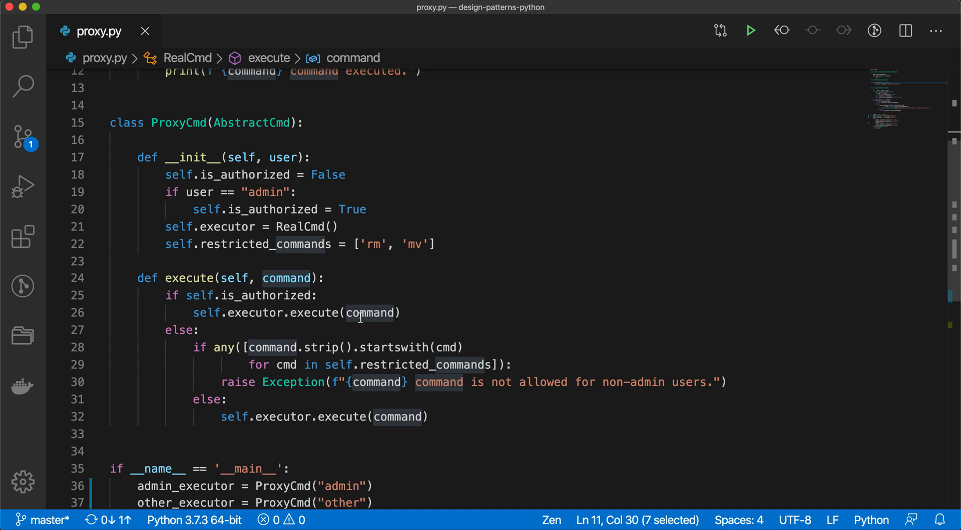
scroll(down, 3)
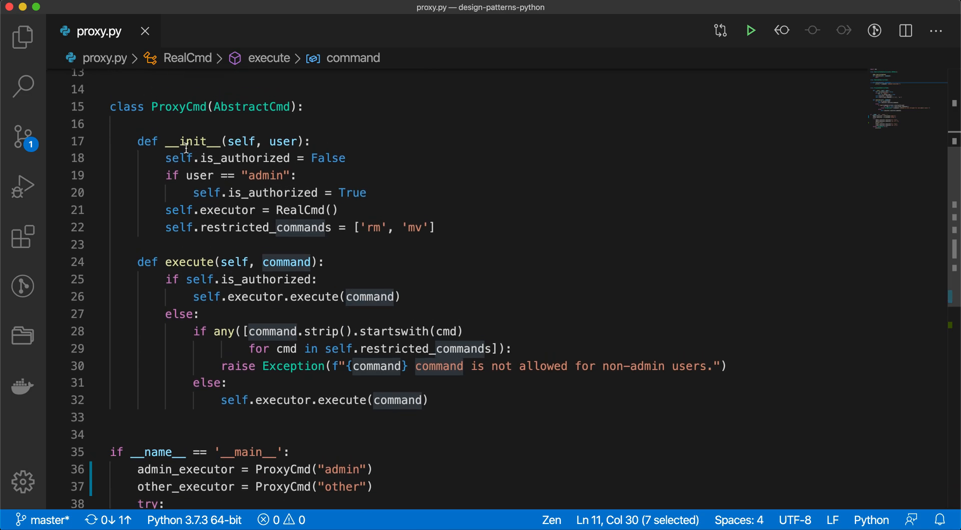
double_click(179, 106)
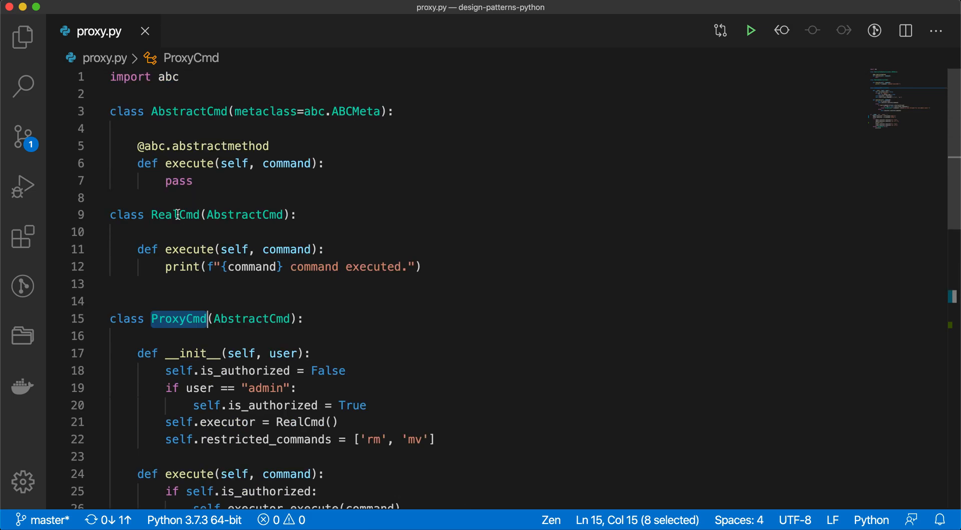
scroll(down, 3)
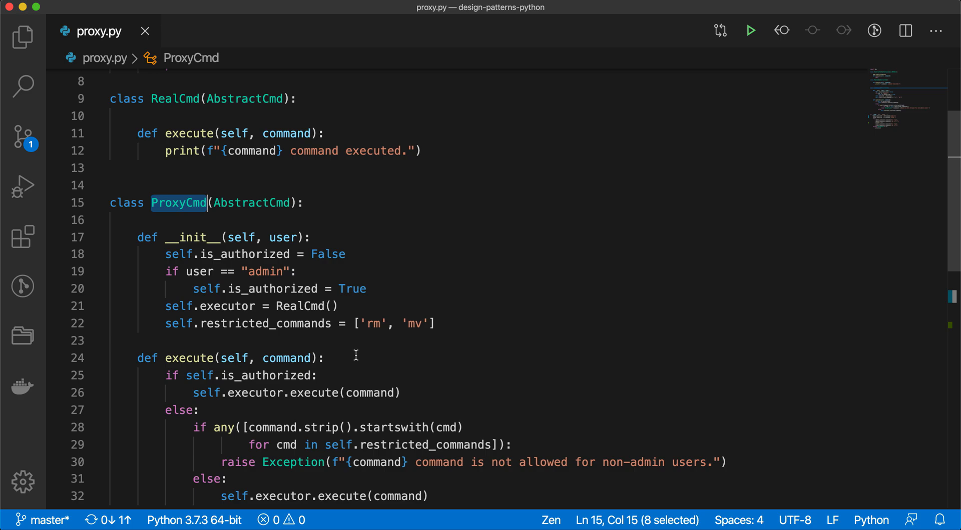
scroll(down, 3)
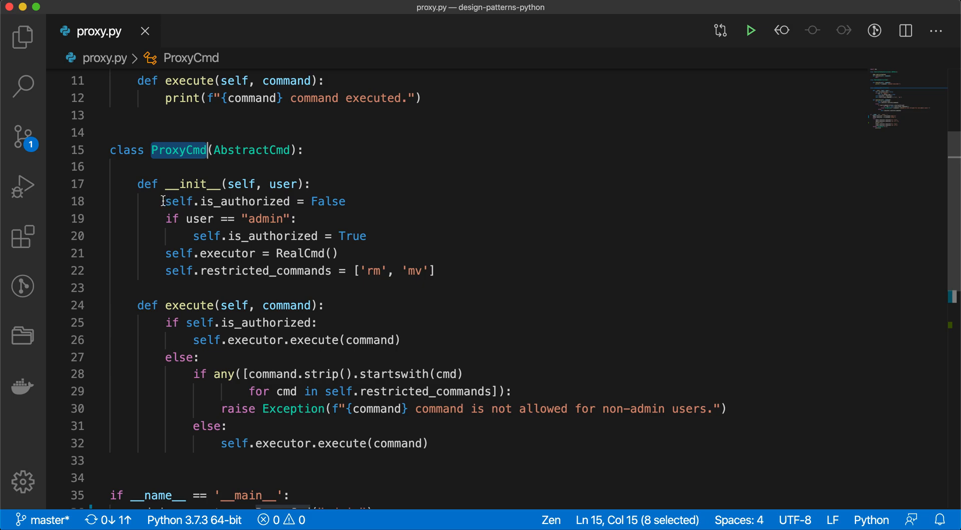
Review the ProxyCmd constructor: is_authorized False/True, RealCmd executor creation, and rm in the restricted list
drag(161, 201, 340, 253)
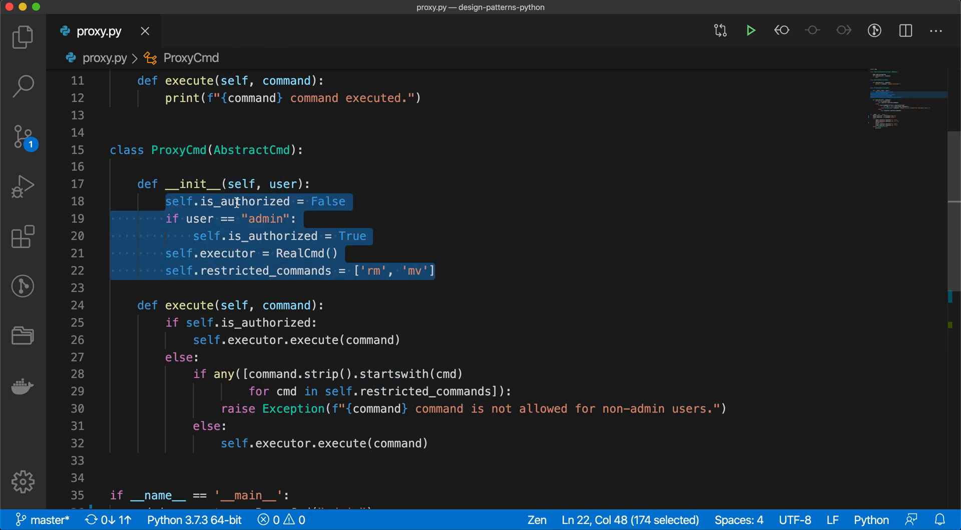
double_click(253, 202)
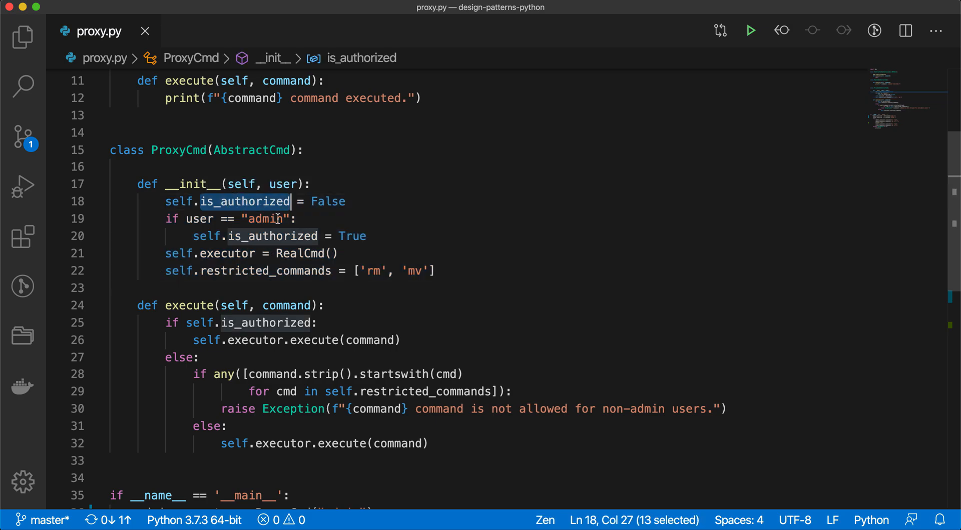
double_click(271, 236)
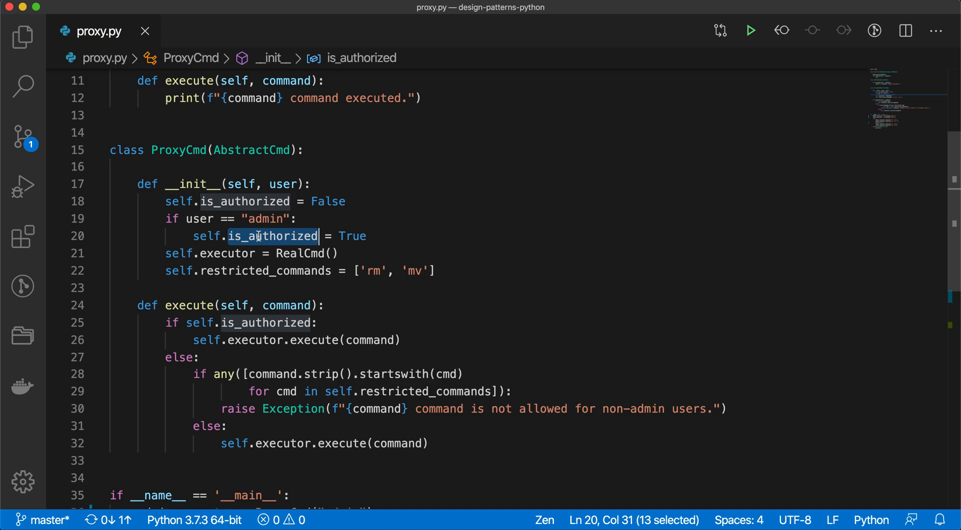
double_click(189, 306)
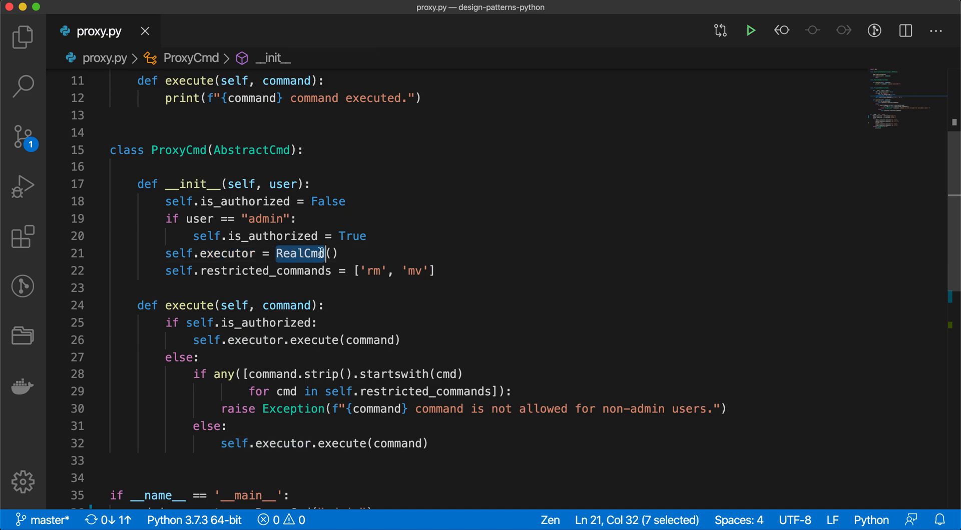
mouse_move(300, 253)
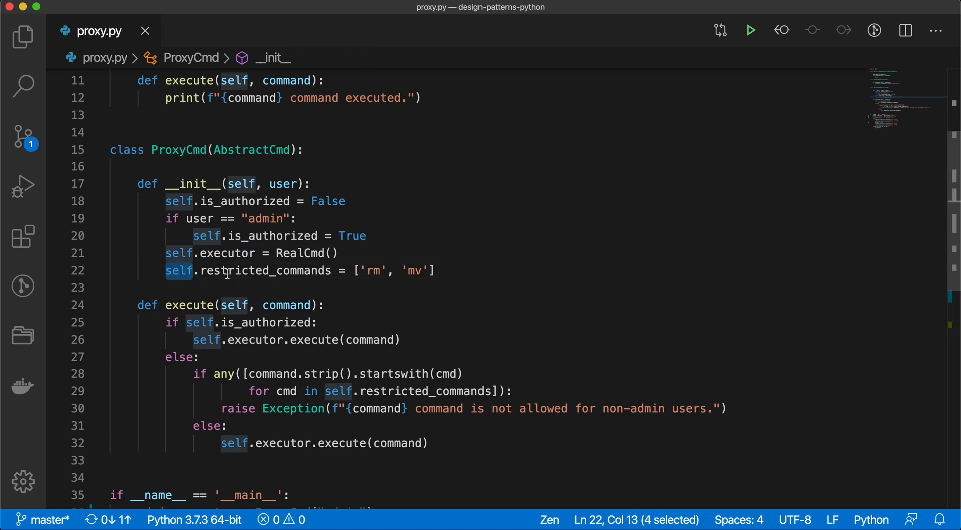
double_click(266, 271)
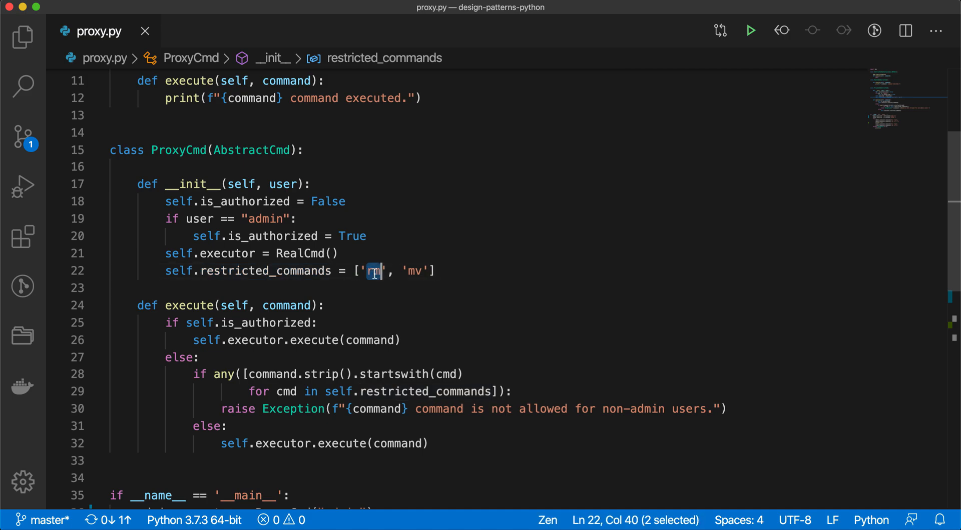
click(436, 271)
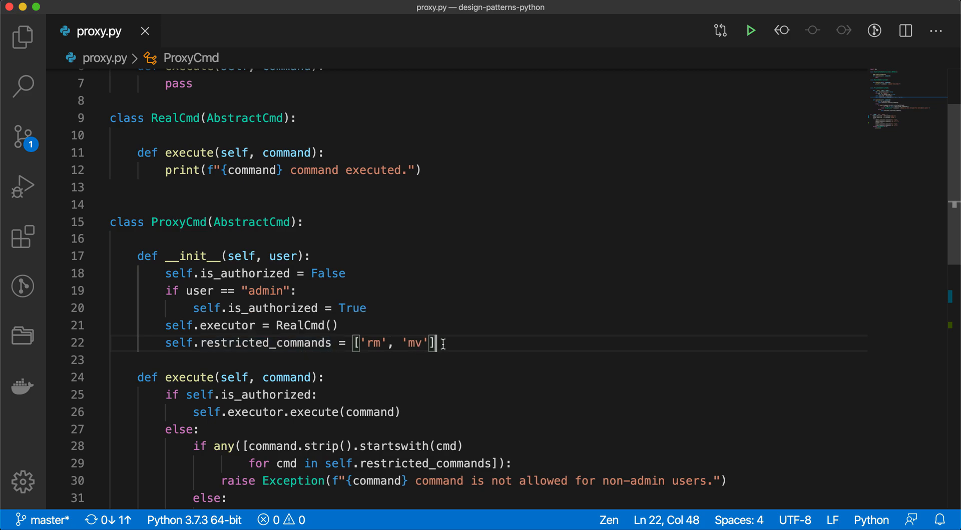
mouse_move(299, 351)
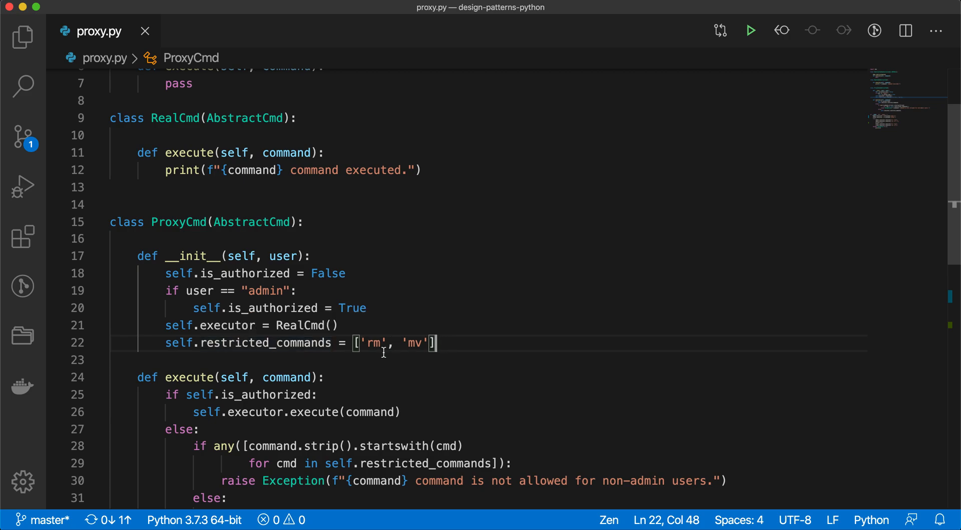
mouse_move(367, 348)
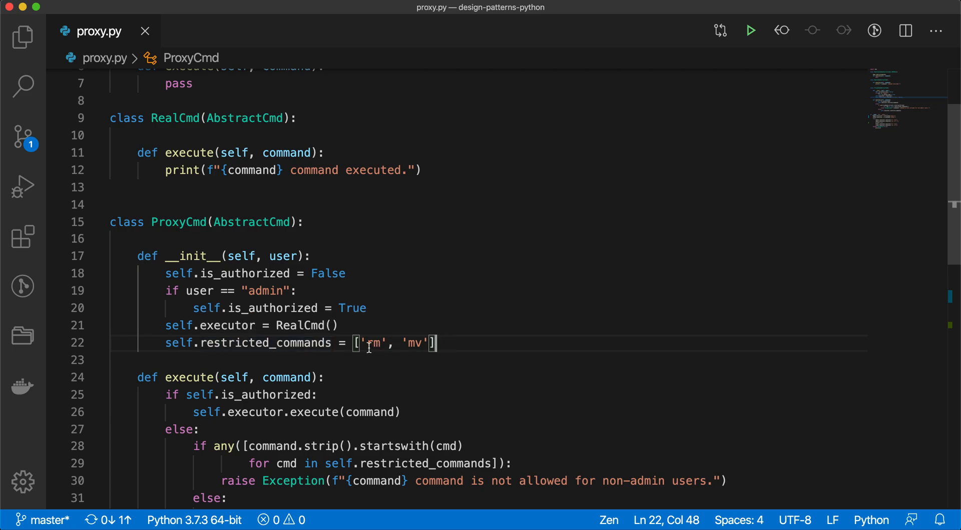
Review the restricted commands list and execute's is_authorized check delegating to the real executor
double_click(371, 343)
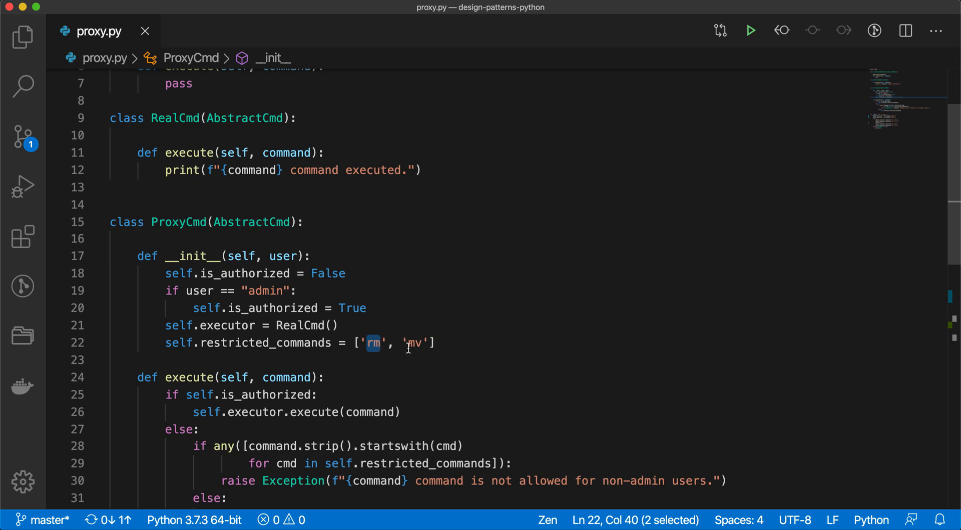
double_click(413, 344)
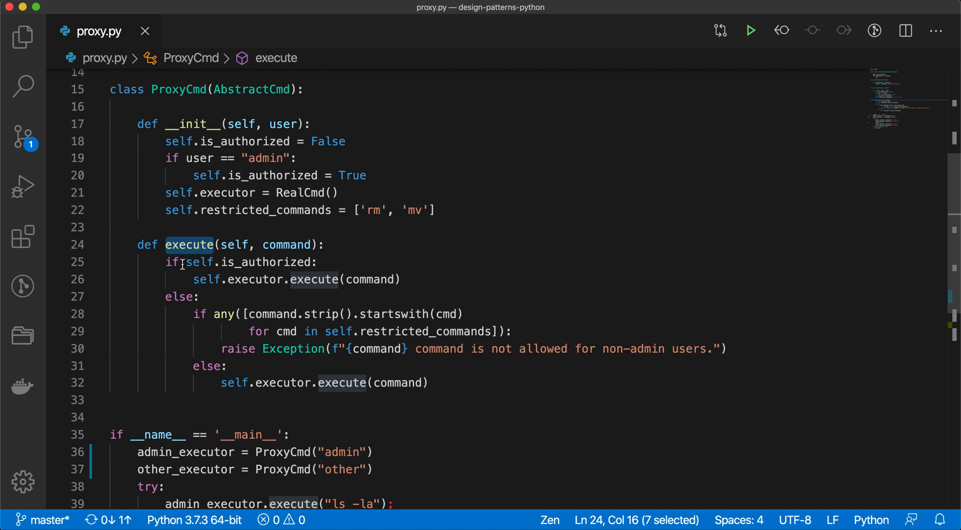
double_click(264, 263)
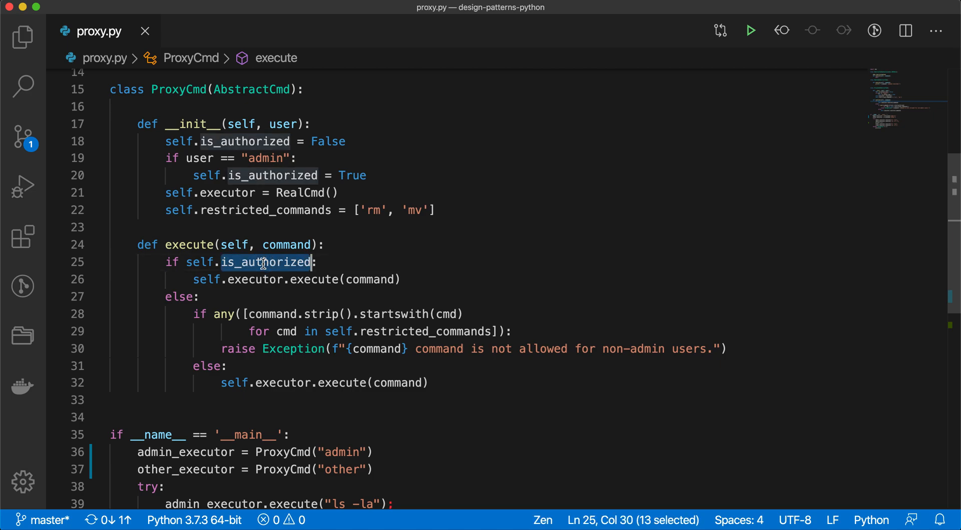
mouse_move(324, 278)
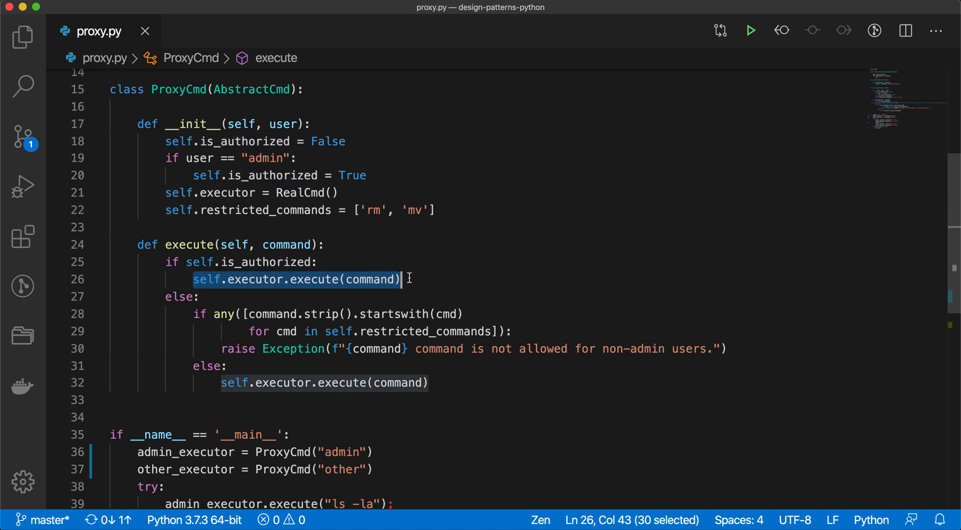
double_click(254, 279)
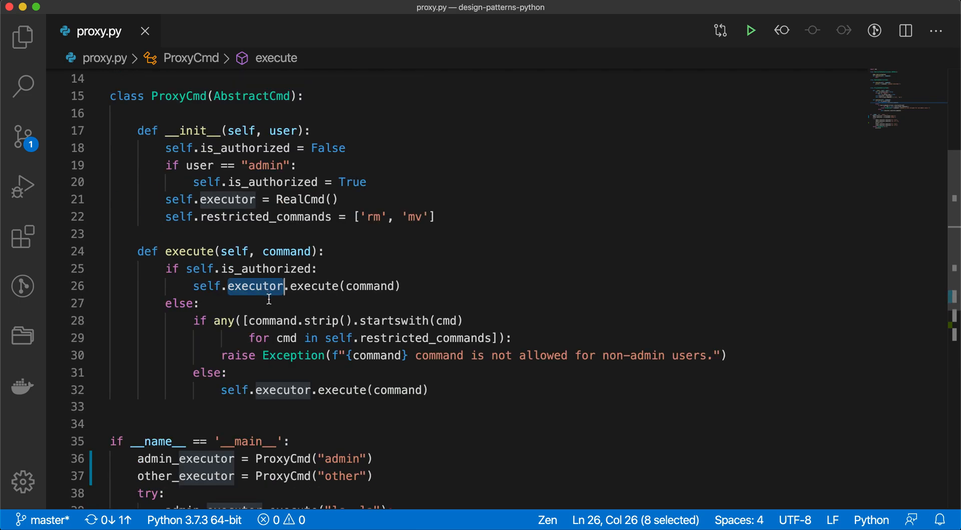
mouse_move(269, 274)
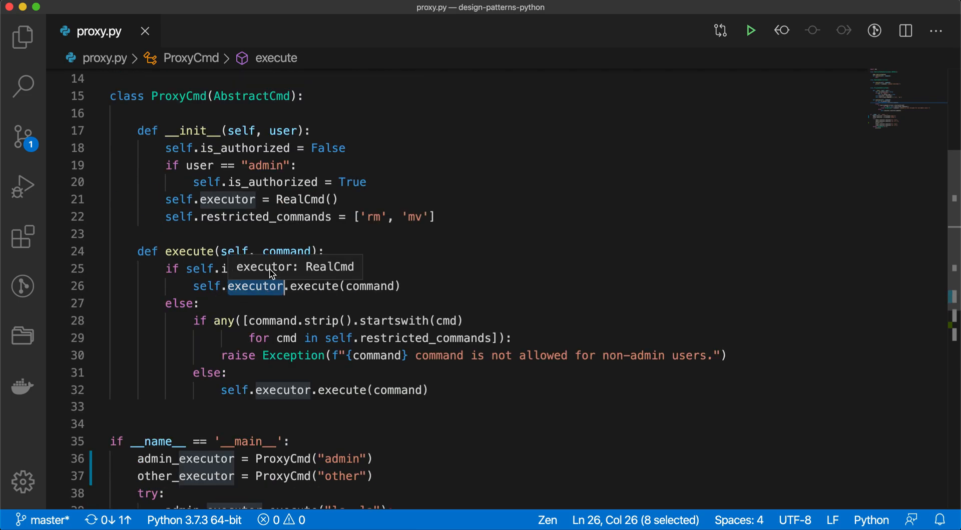
mouse_move(239, 301)
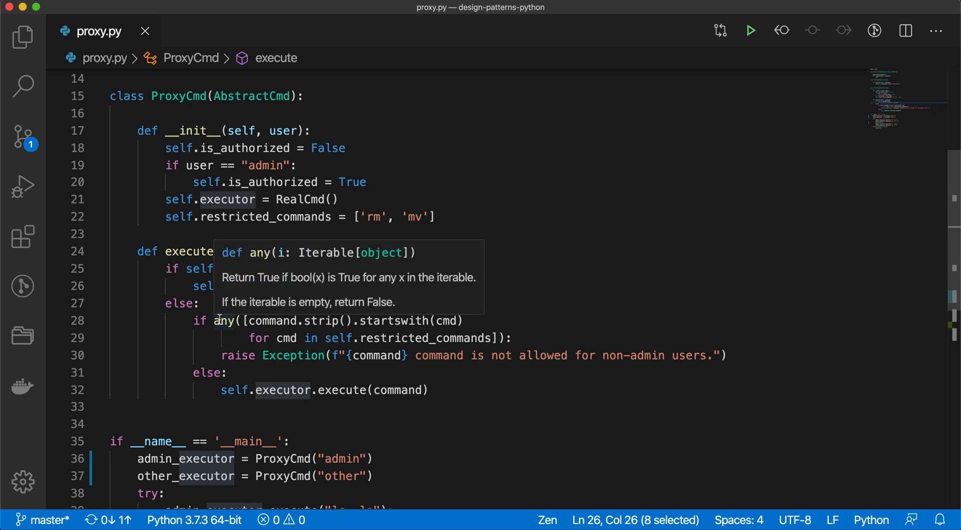
mouse_move(345, 357)
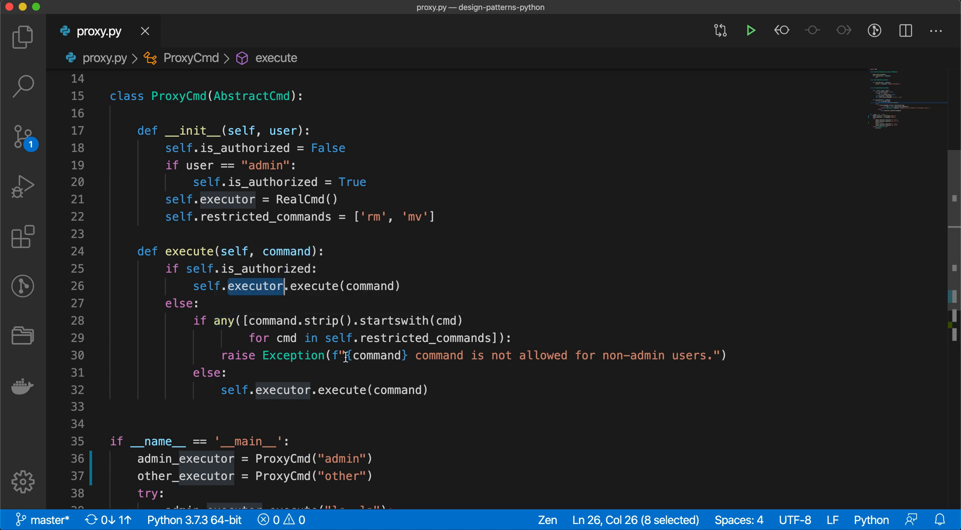
mouse_move(375, 217)
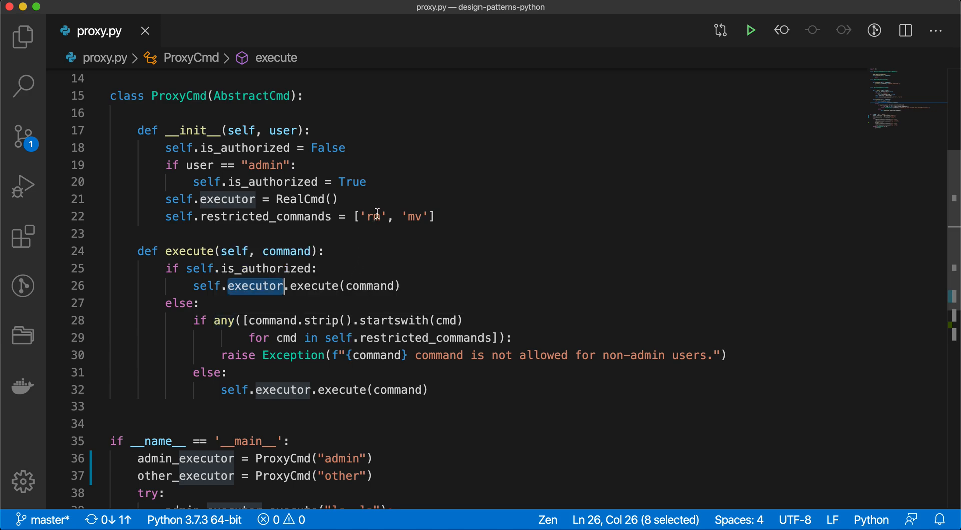
Review the any()/startswith check against restricted rm and mv and the exception raised for non-admins
double_click(413, 217)
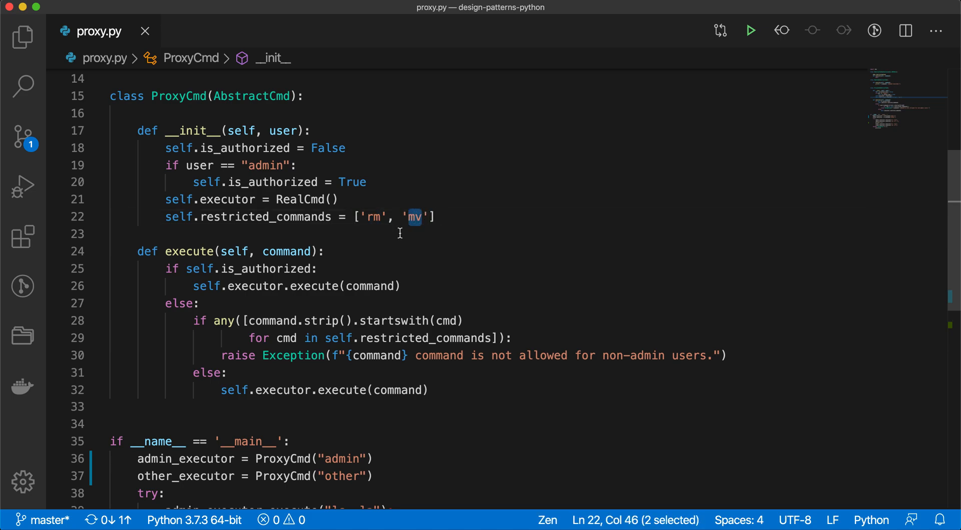
double_click(223, 321)
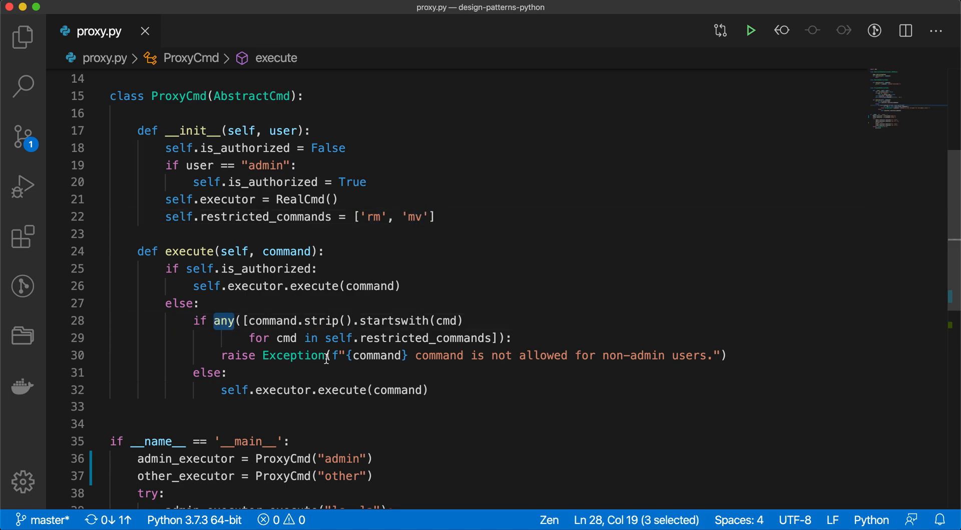
double_click(424, 339)
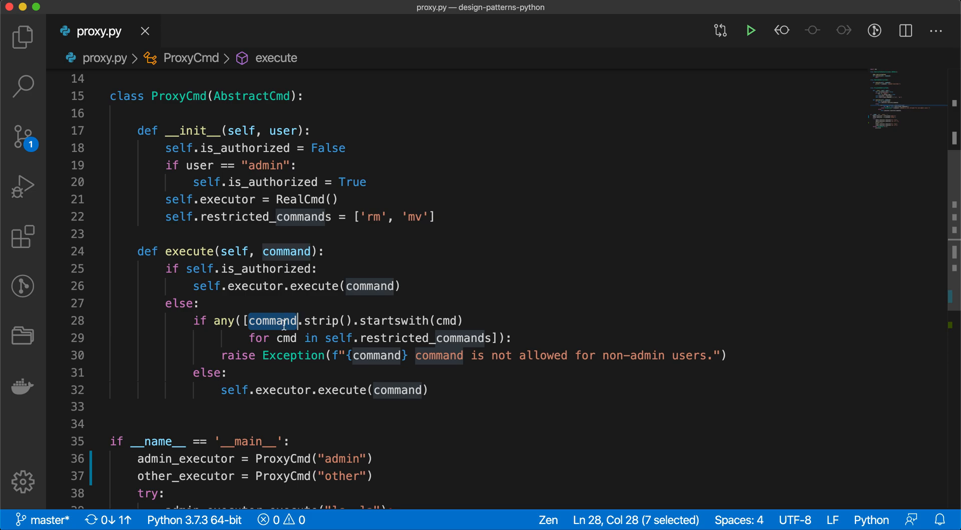
double_click(393, 321)
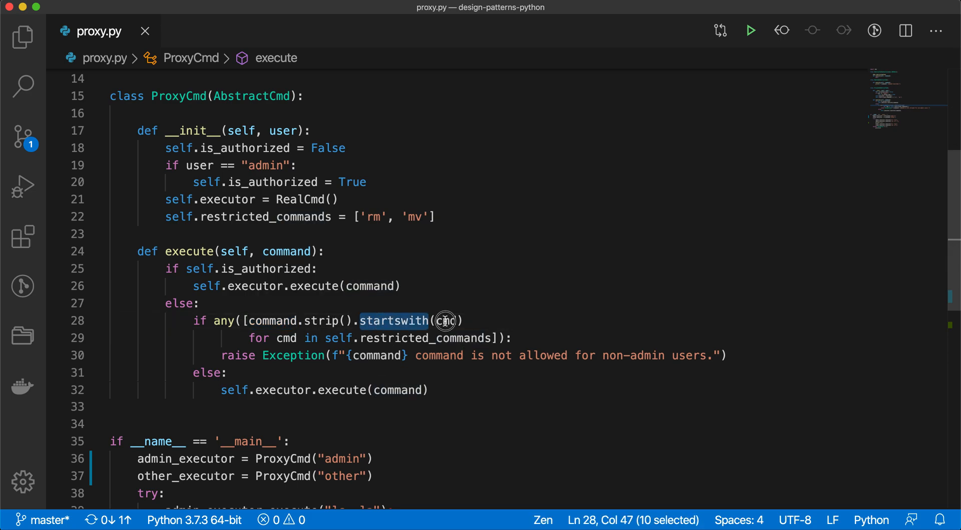
double_click(445, 321)
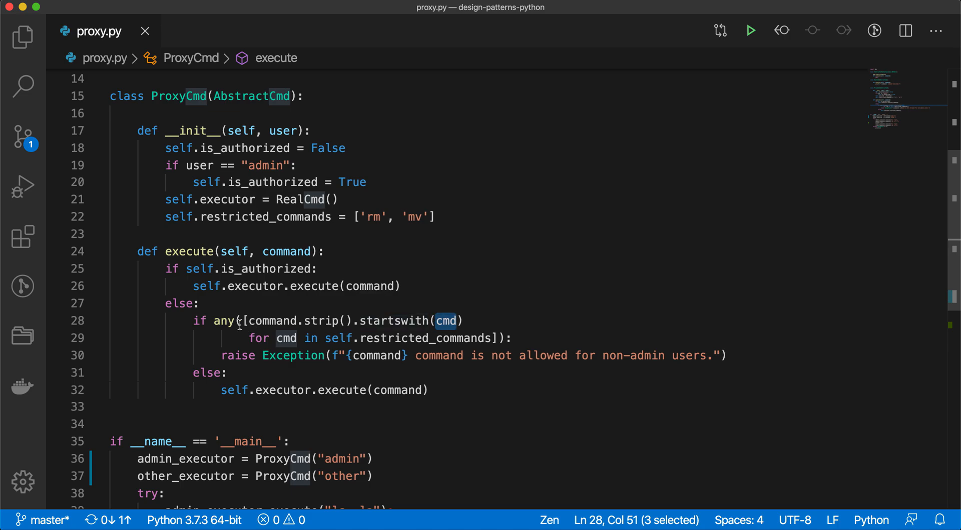
double_click(223, 321)
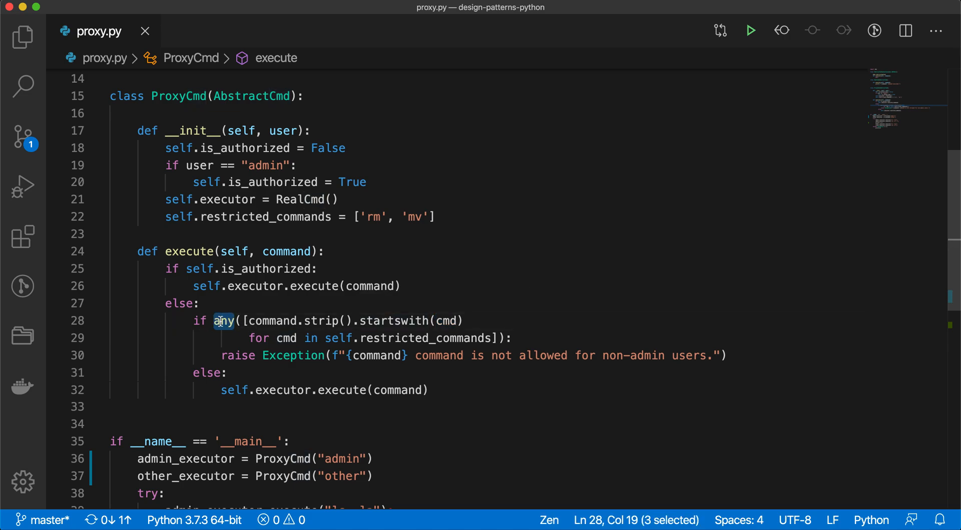
mouse_move(269, 320)
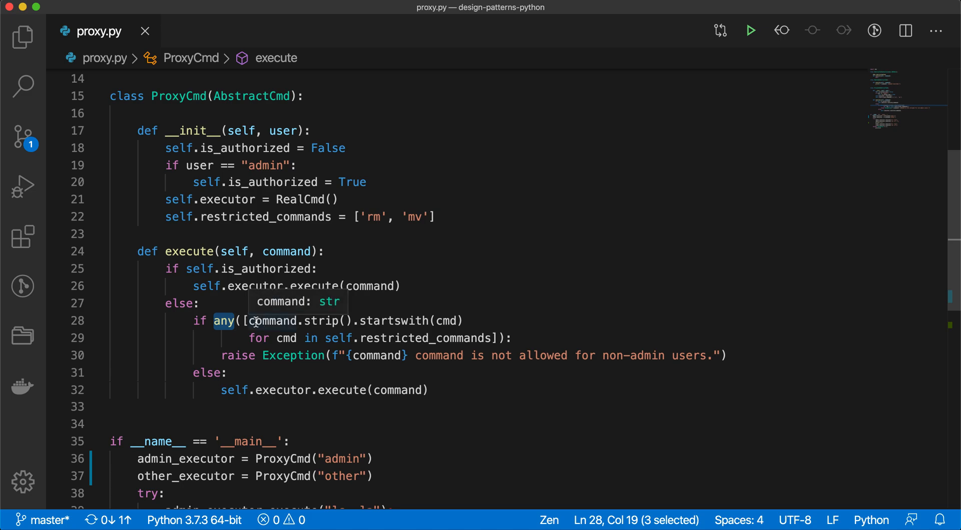
mouse_move(273, 369)
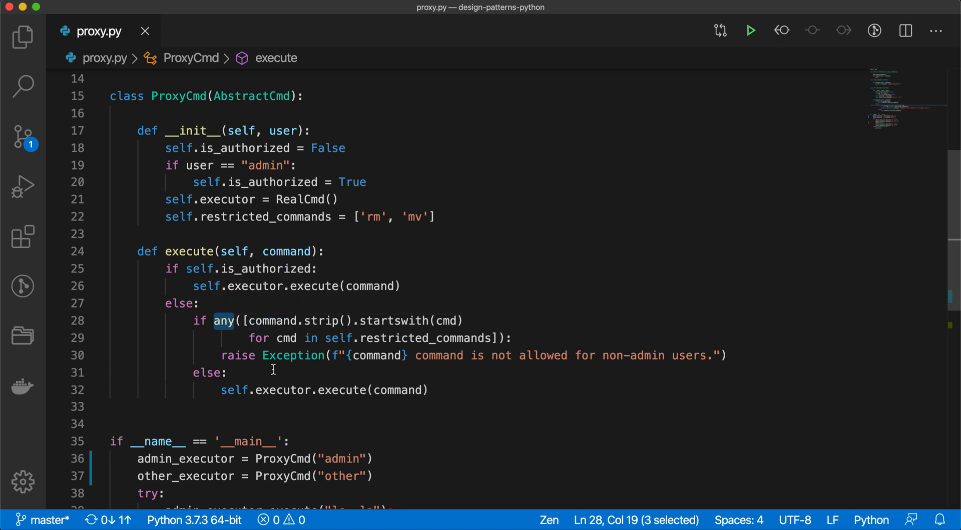
double_click(239, 355)
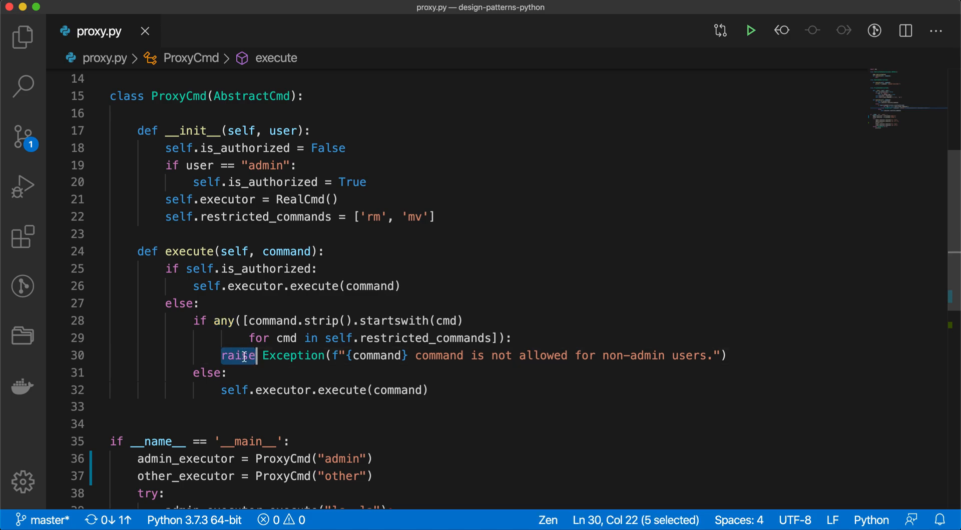
double_click(378, 355)
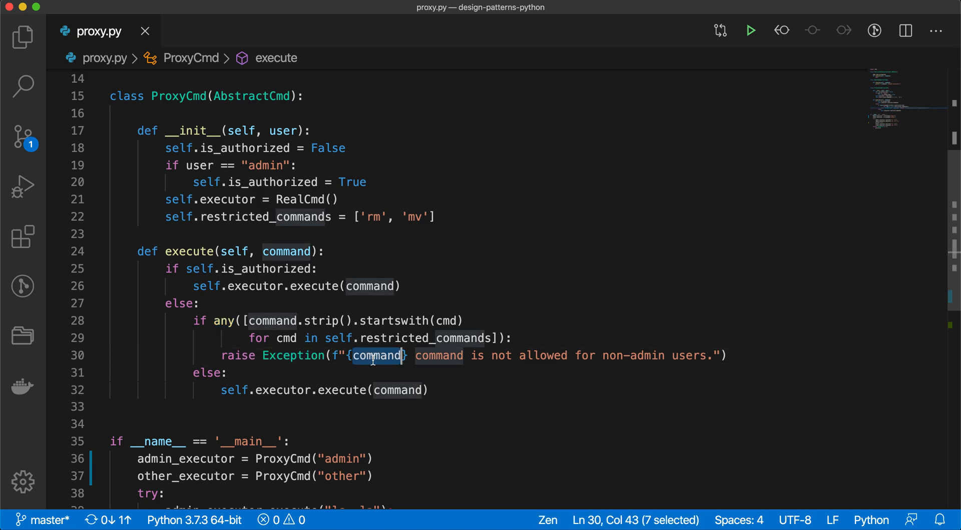
mouse_move(377, 355)
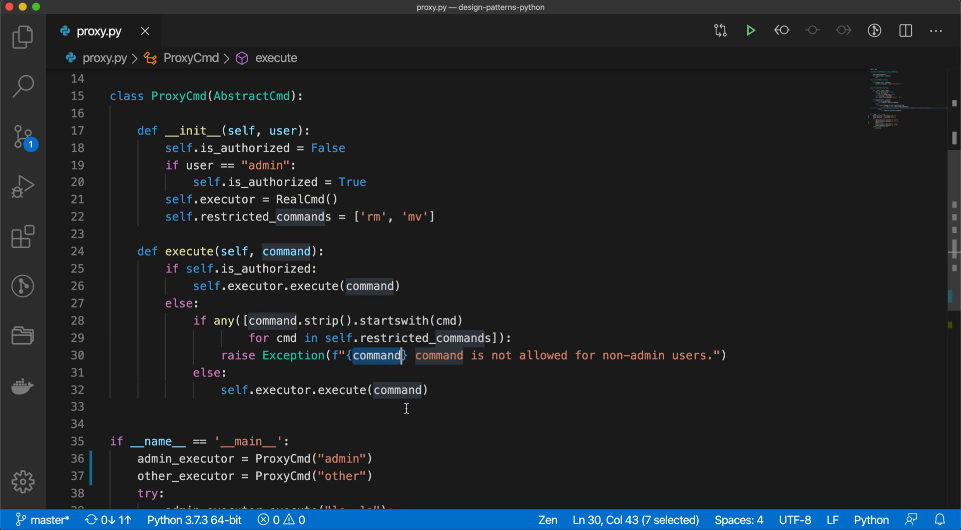
mouse_move(588, 370)
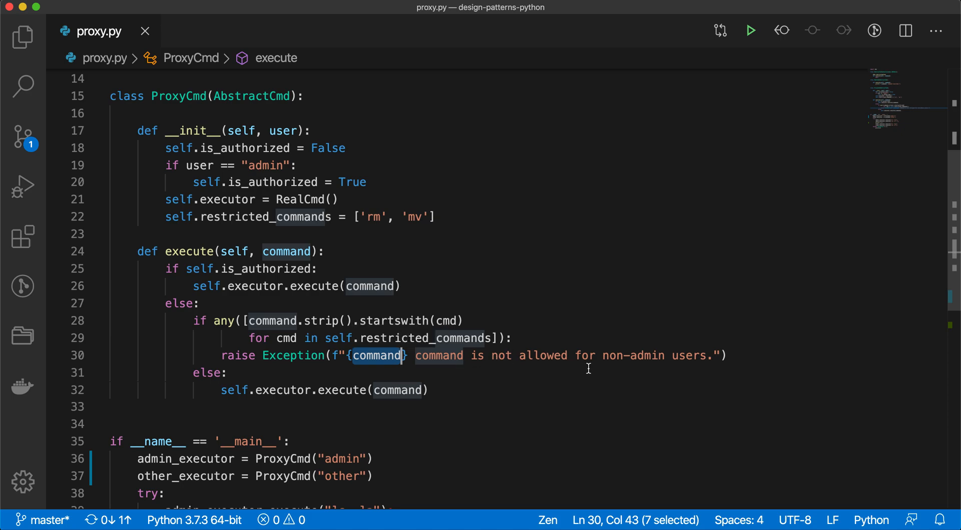
mouse_move(222, 378)
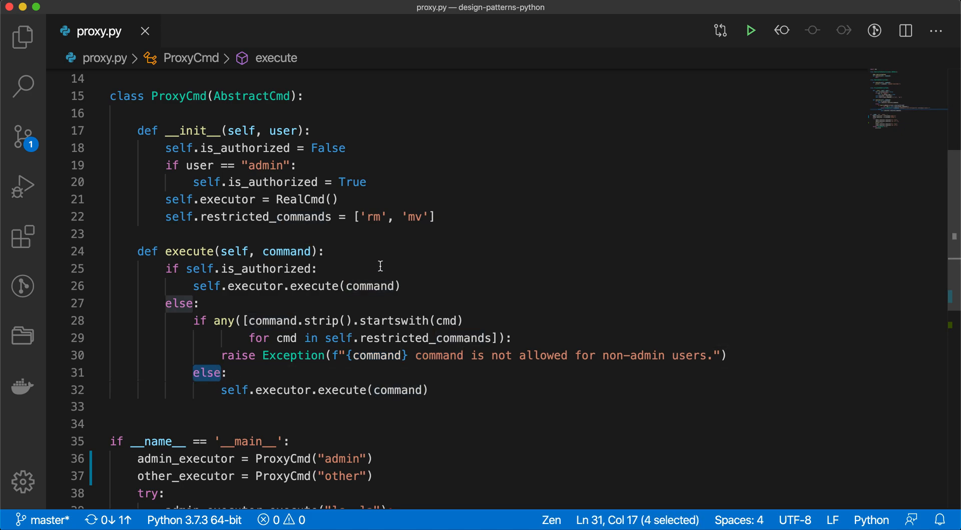
double_click(373, 217)
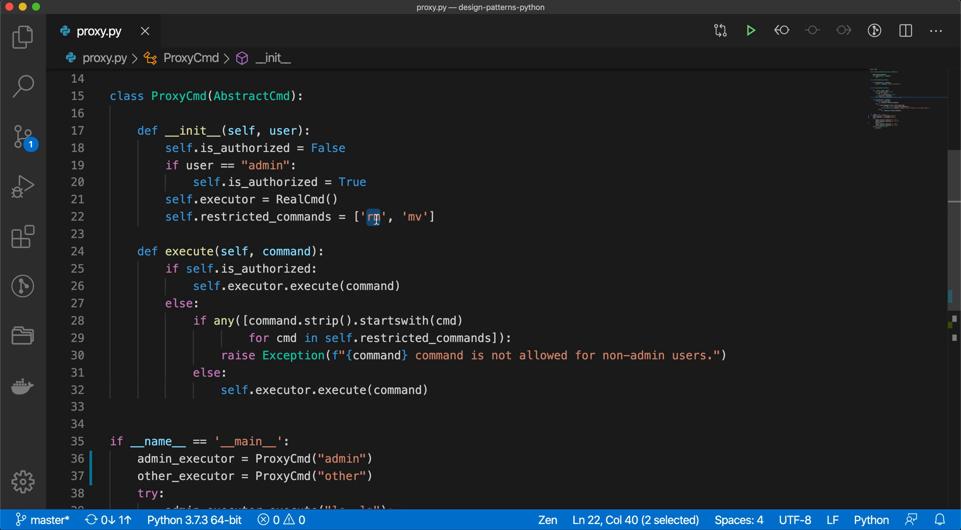
Review the admin_executor created with the 'admin' role and the five executor calls in the try block
scroll(down, 3)
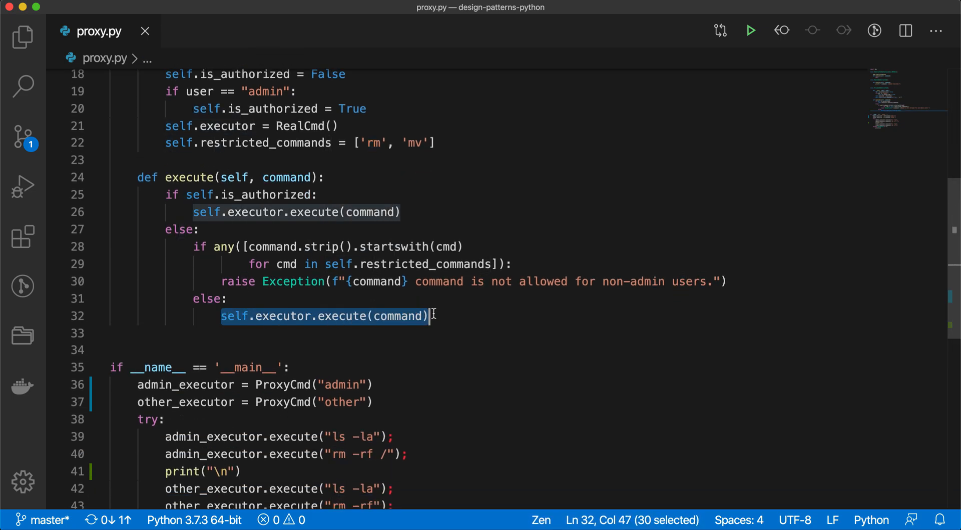
scroll(down, 3)
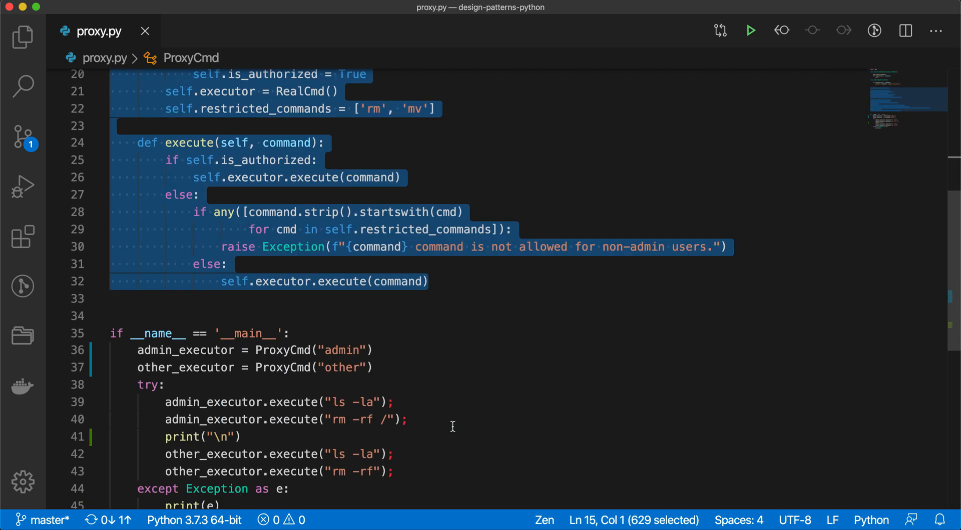
scroll(down, 3)
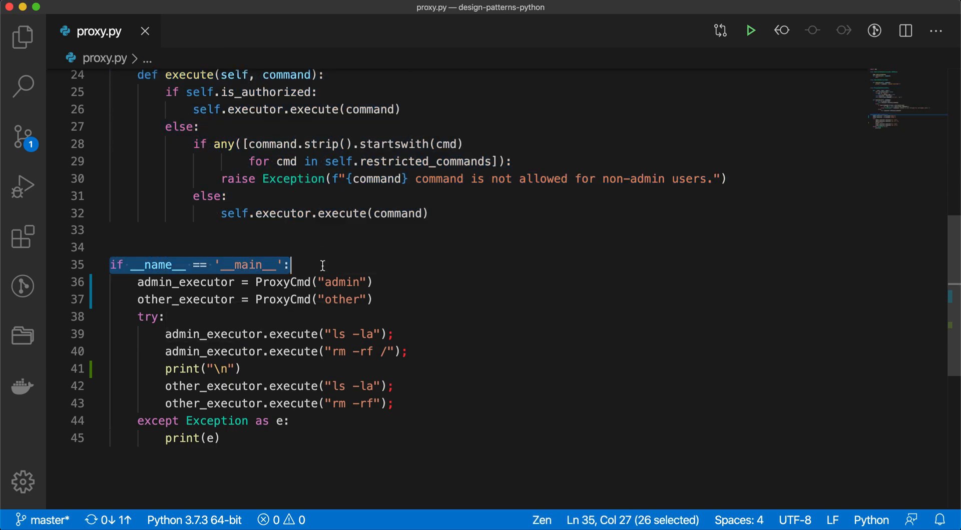
mouse_move(342, 380)
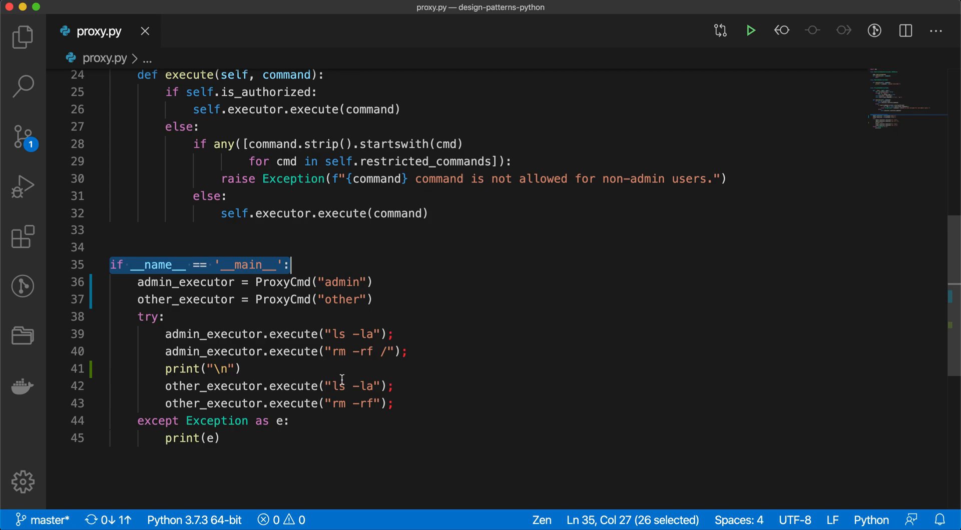
mouse_move(189, 283)
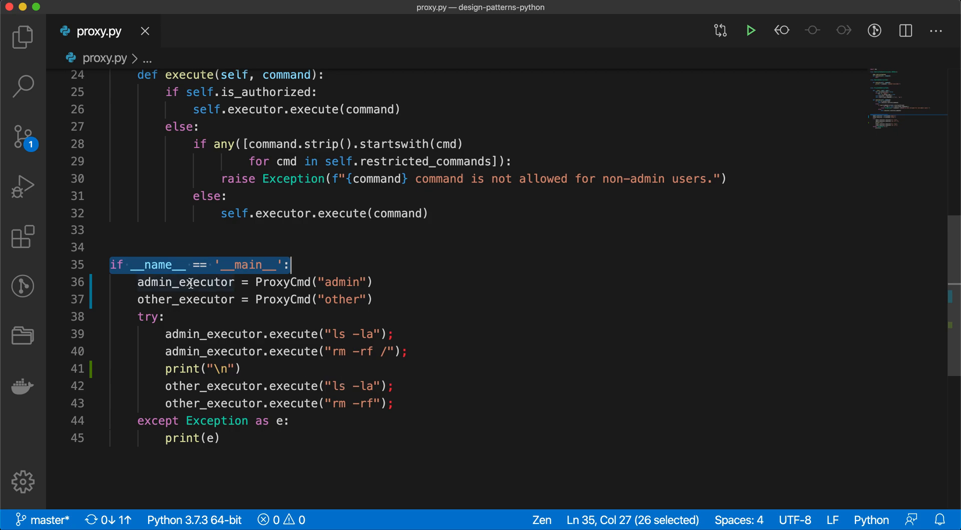
double_click(185, 283)
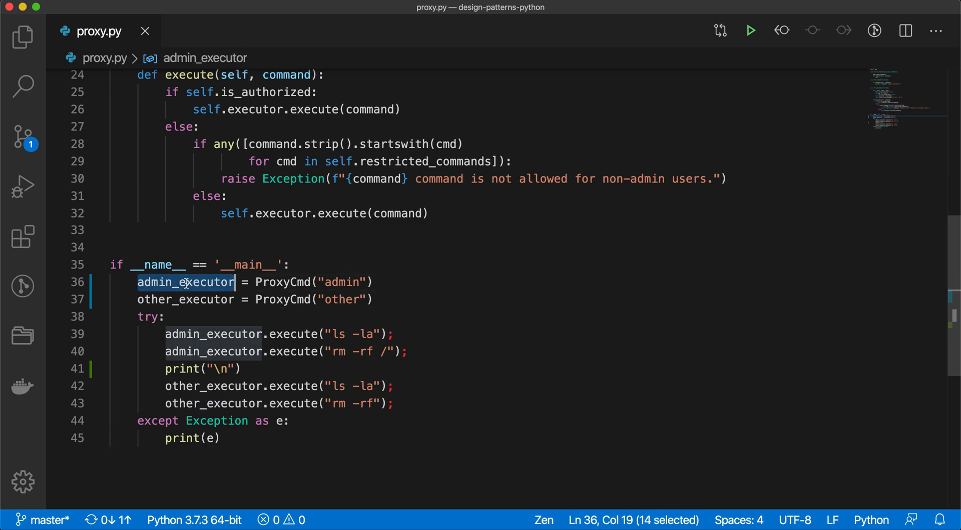
double_click(343, 282)
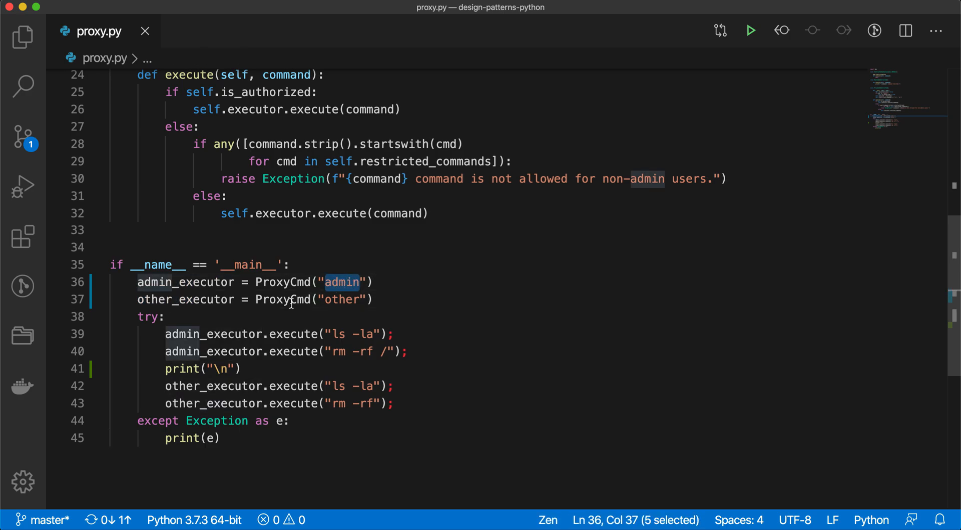
double_click(343, 300)
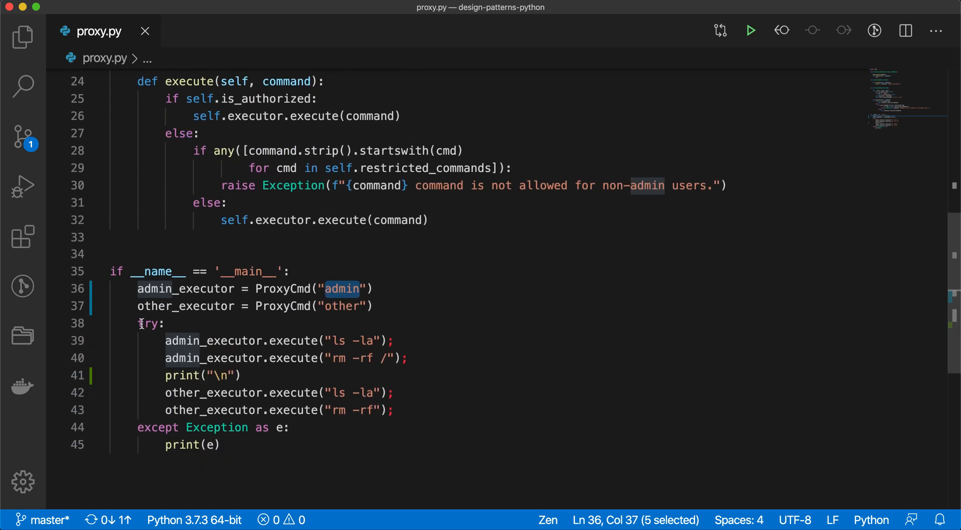
drag(165, 341, 366, 411)
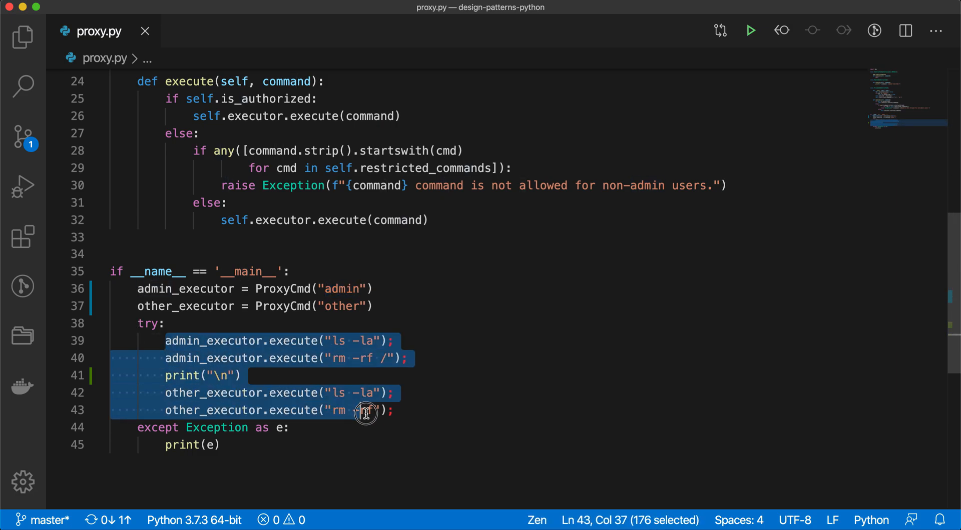
double_click(213, 342)
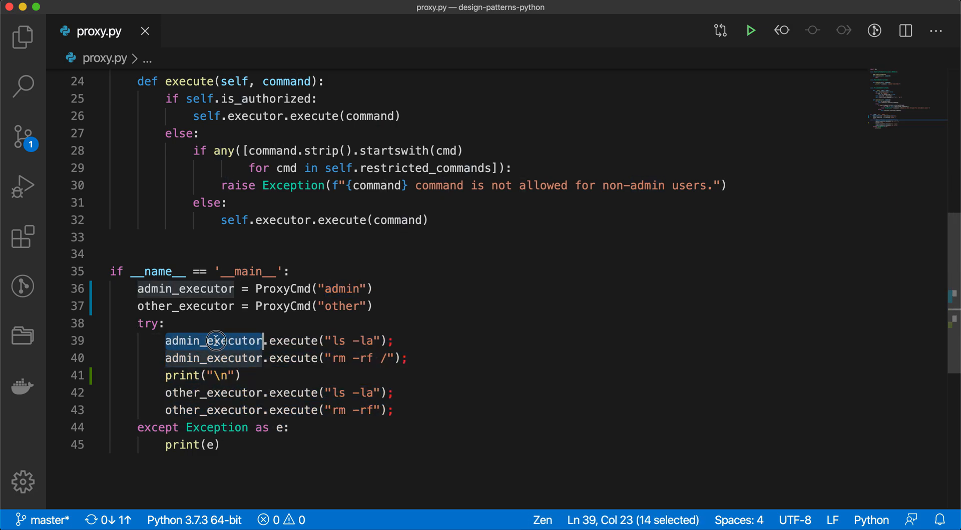
mouse_move(346, 341)
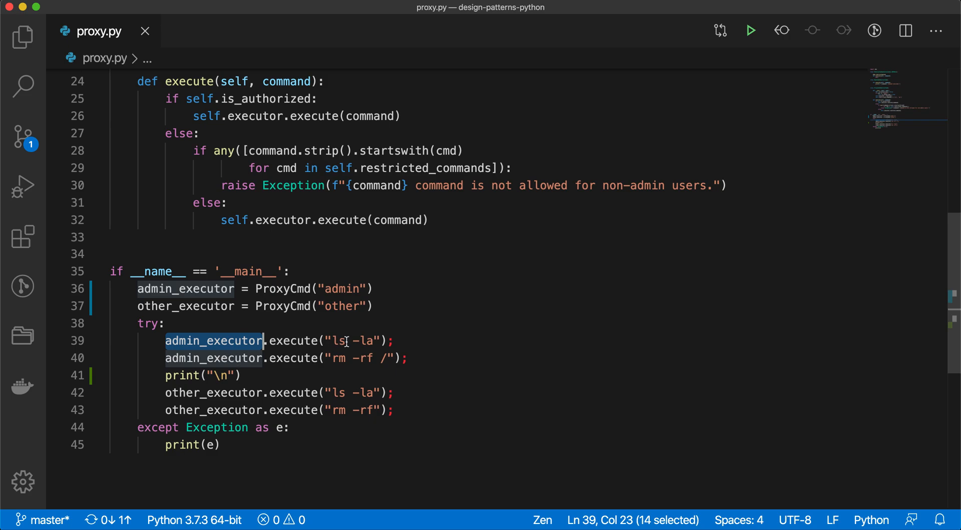
mouse_move(344, 361)
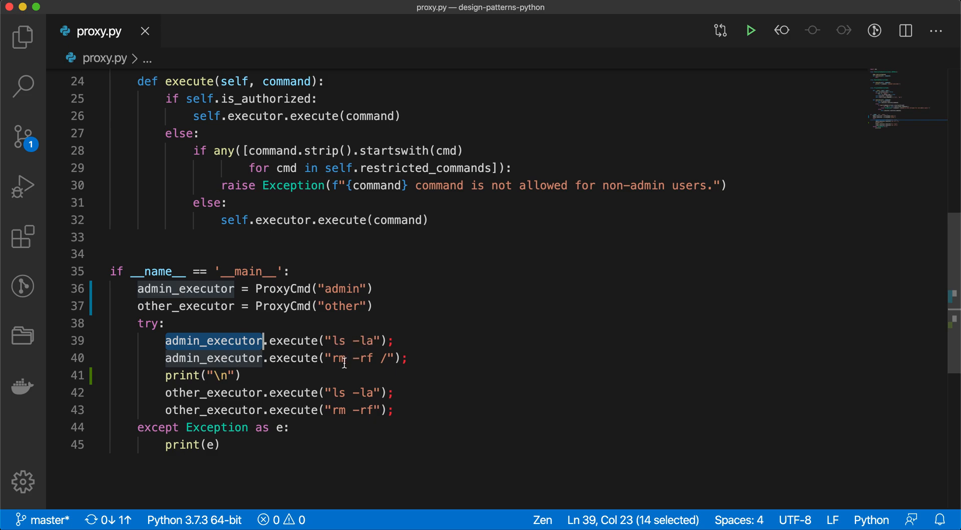
mouse_move(392, 343)
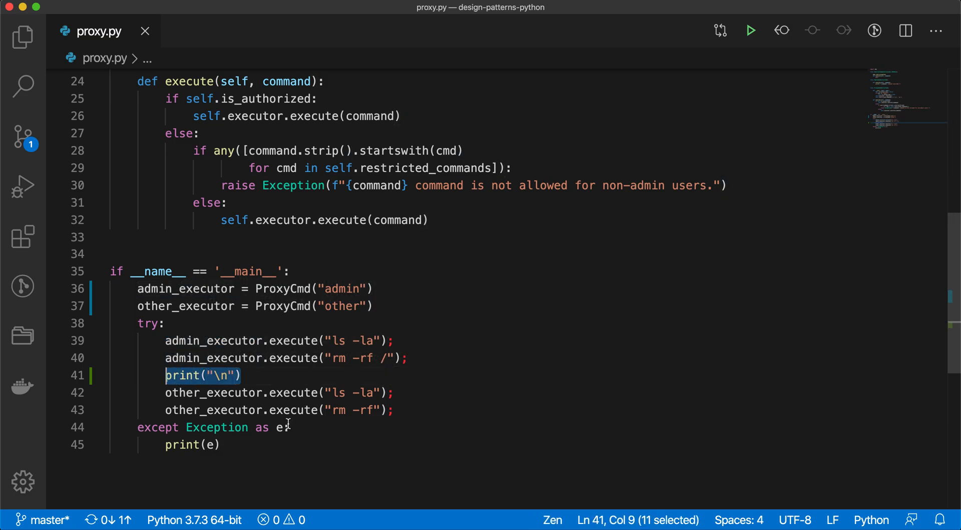
mouse_move(387, 434)
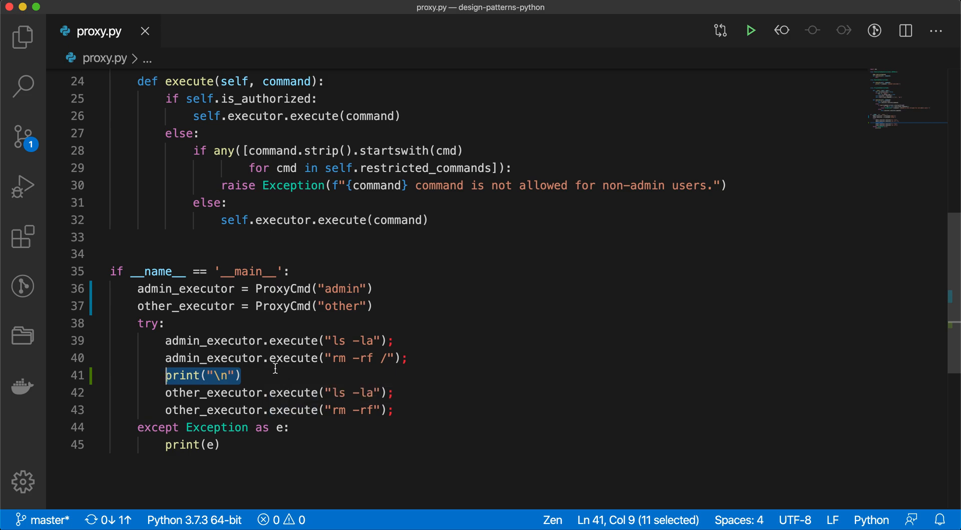
mouse_move(182, 395)
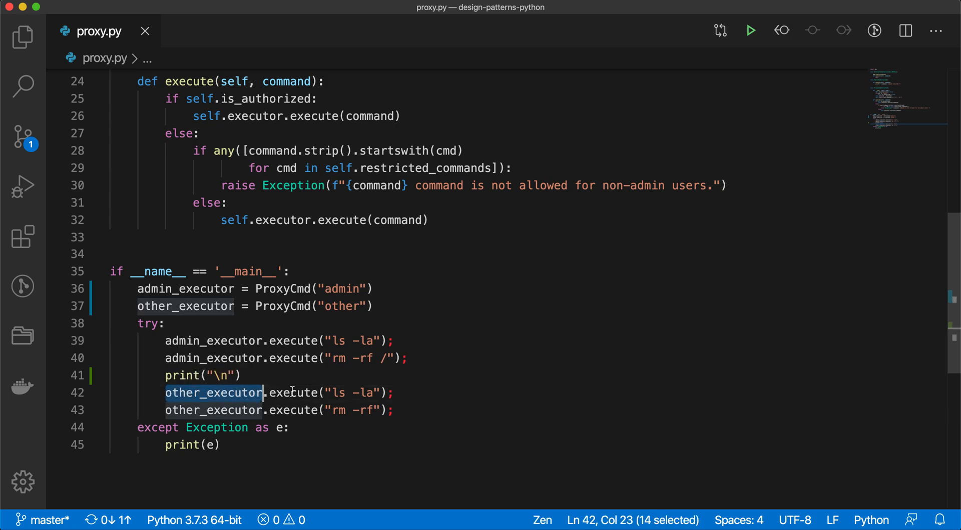
mouse_move(342, 402)
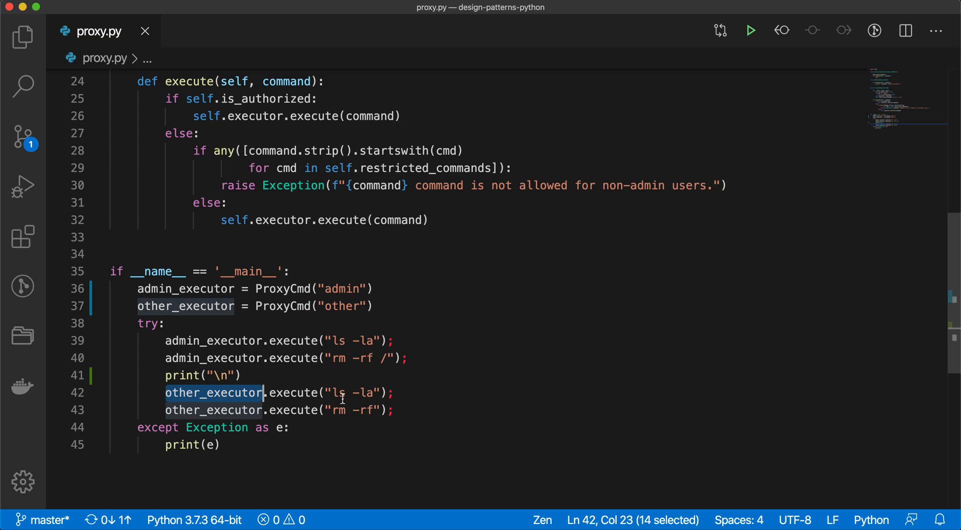
mouse_move(367, 413)
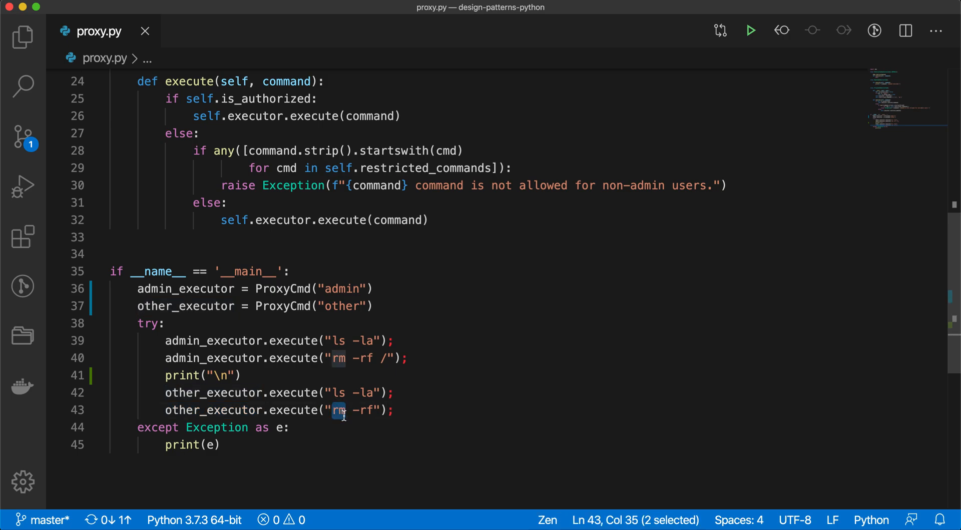
mouse_move(318, 225)
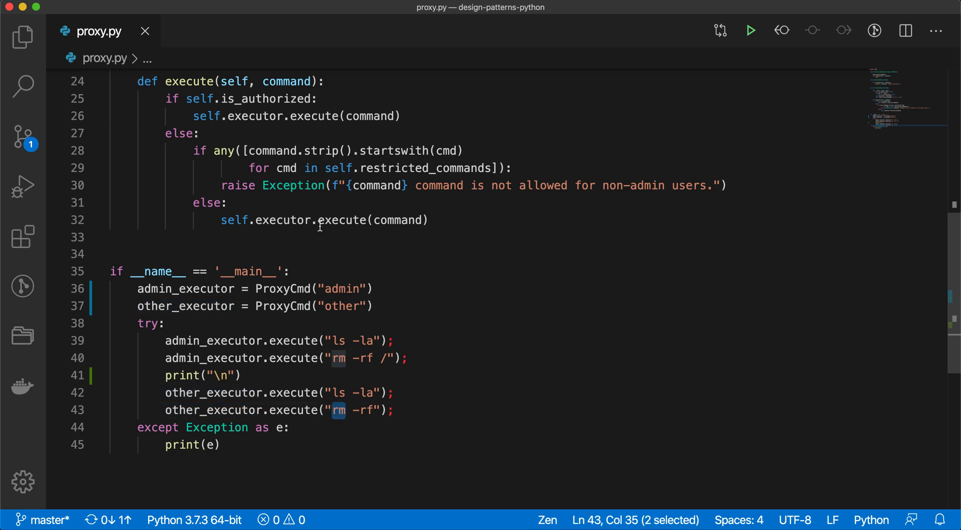
double_click(293, 185)
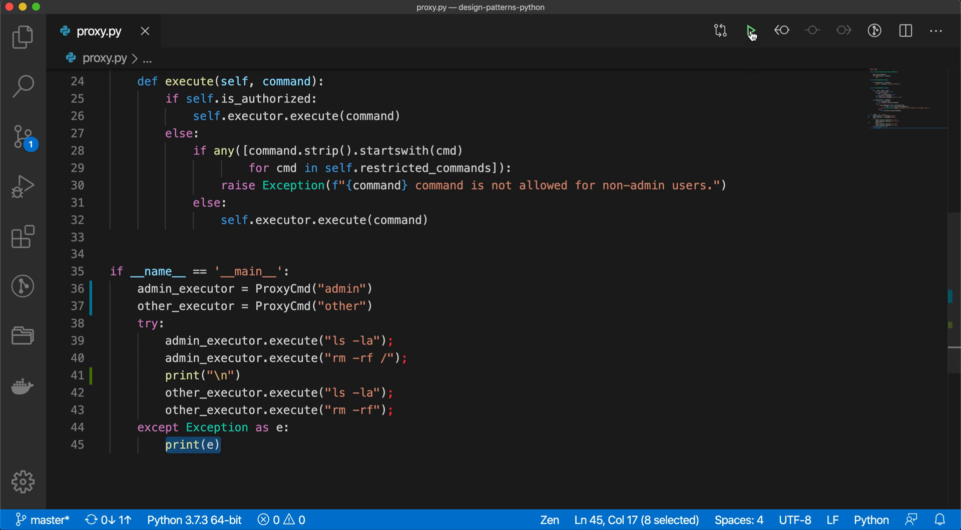
Run proxy.py, confirm admin's ls and rm execute while the other user's rm is refused, then close the terminal
click(749, 30)
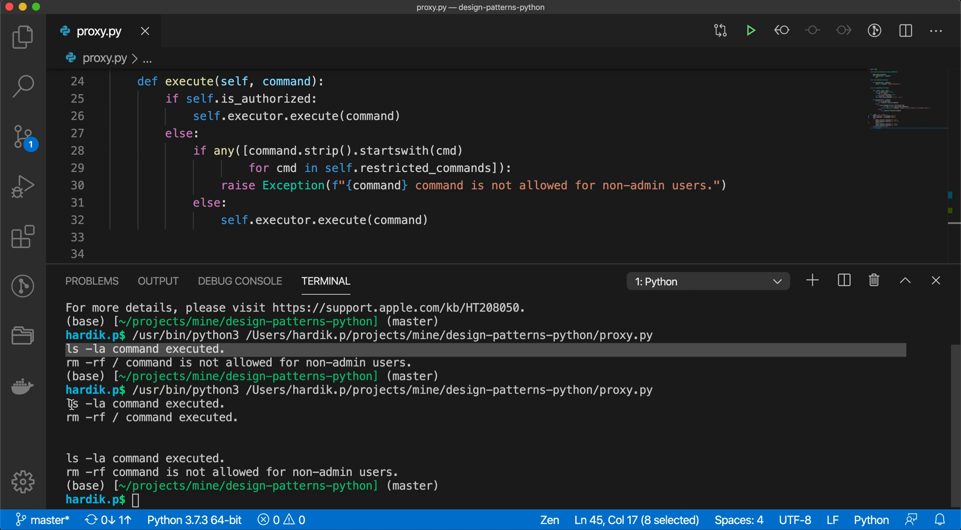
scroll(down, 3)
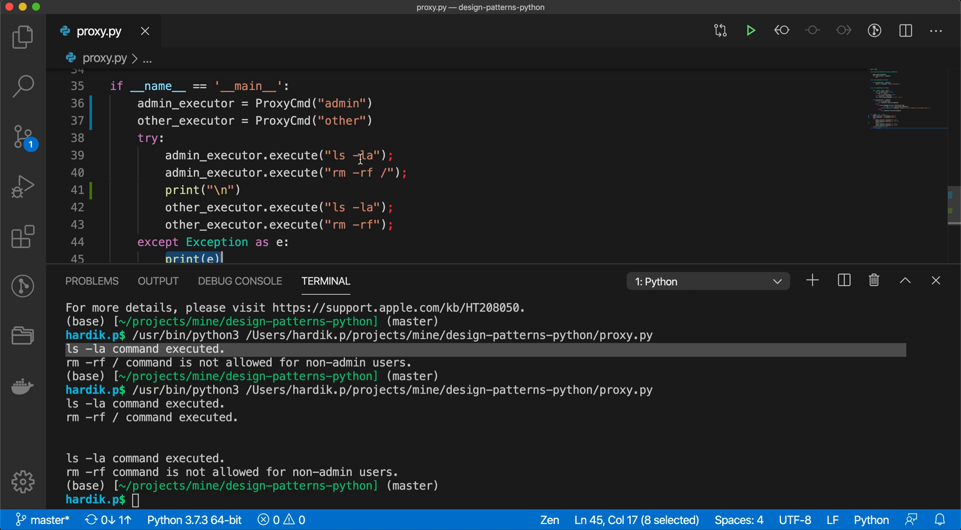
mouse_move(151, 419)
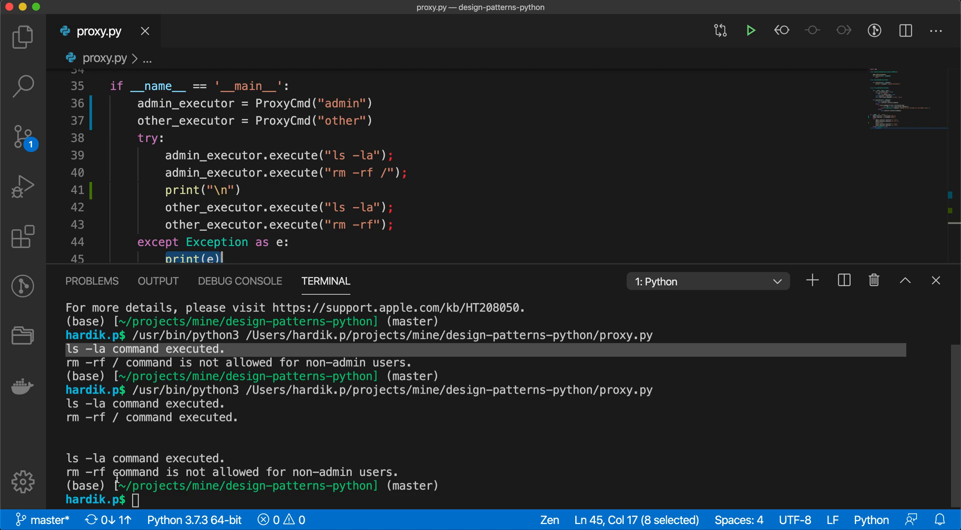
mouse_move(323, 483)
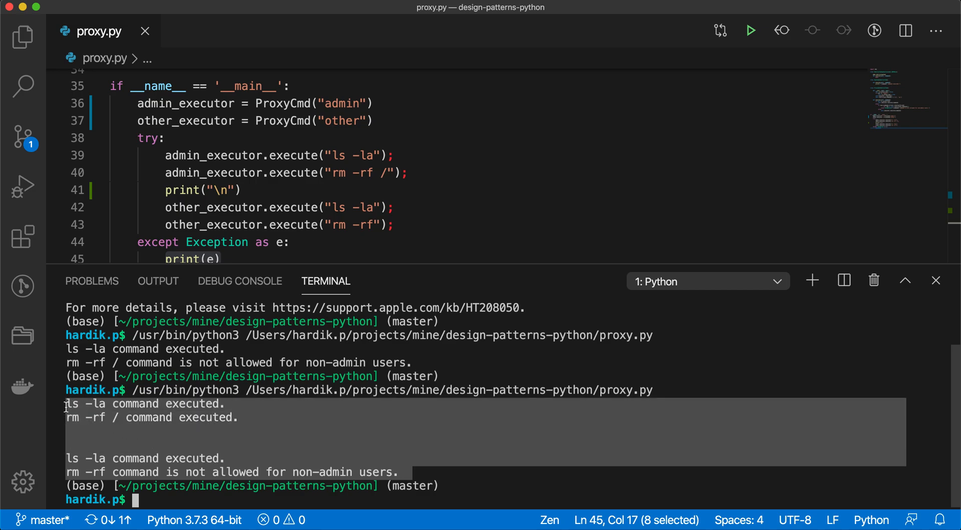
click(936, 280)
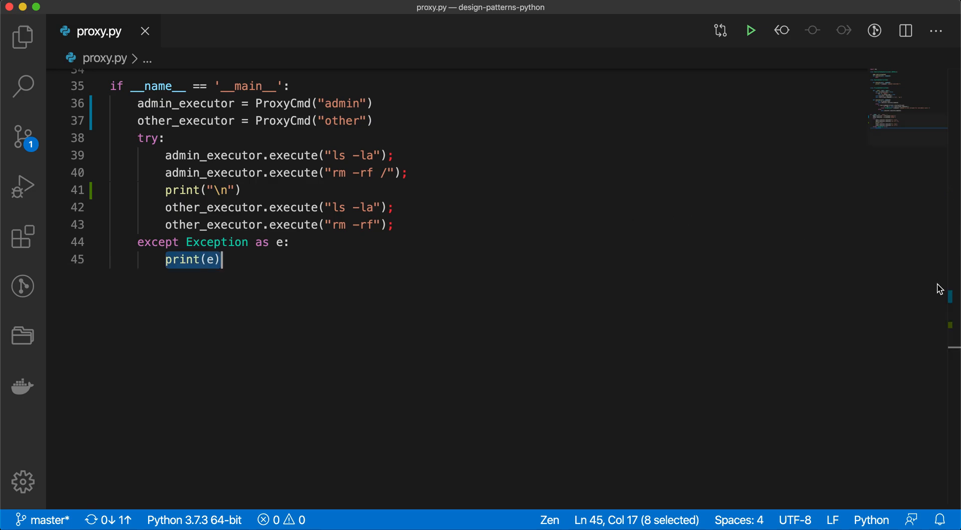